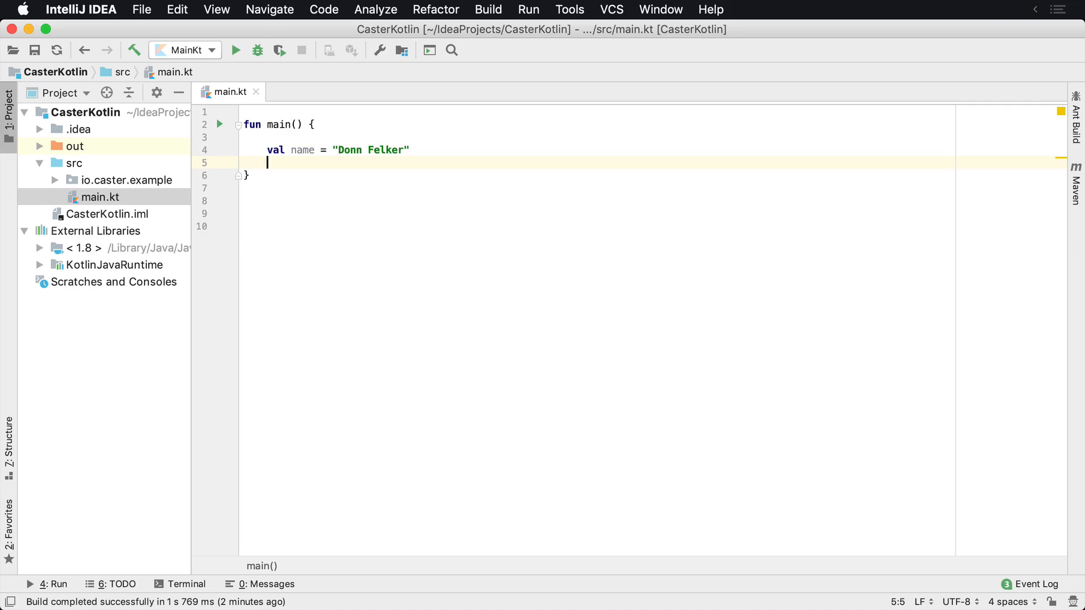
- Add a String.initials() extension and print name.initials() for Donn Felker from main
{"action": "key", "text": "enter"}
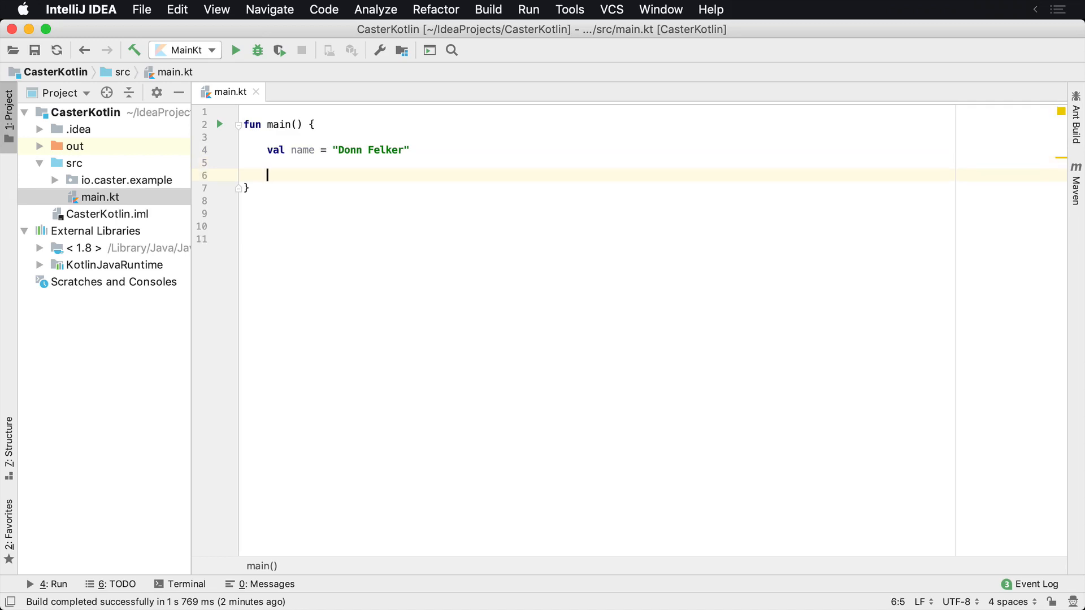
{"action": "type", "text": "println("}
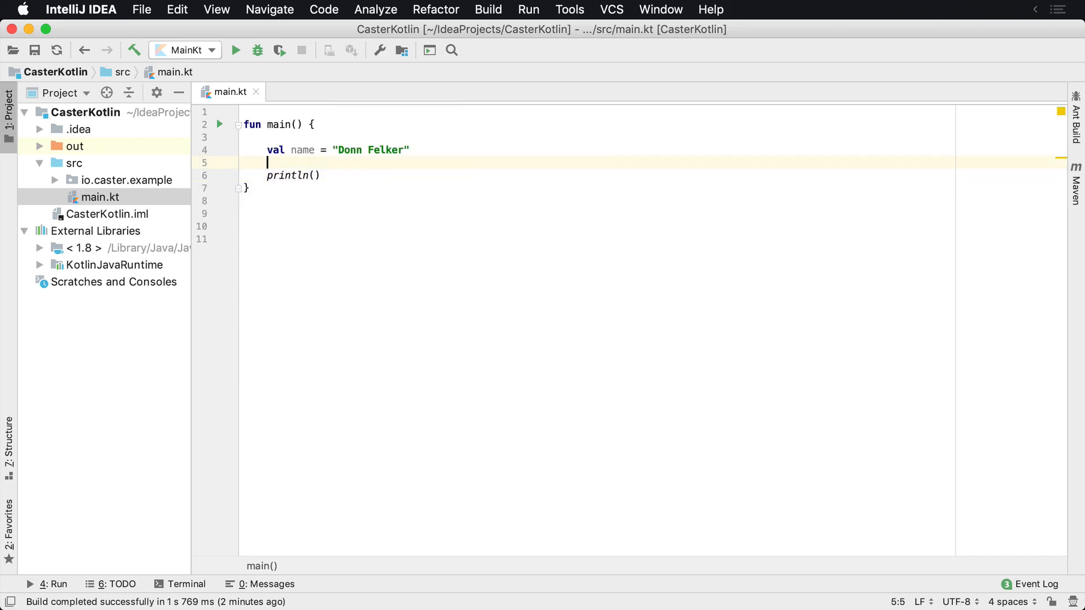
{"action": "type", "text": ": String"}
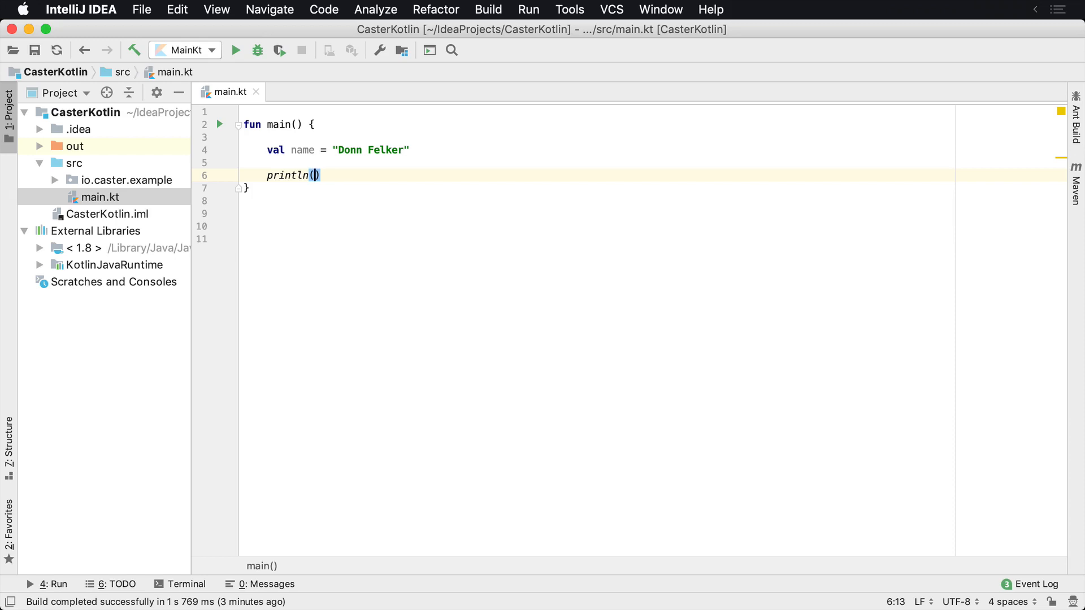
{"action": "type", "text": "name.initi"}
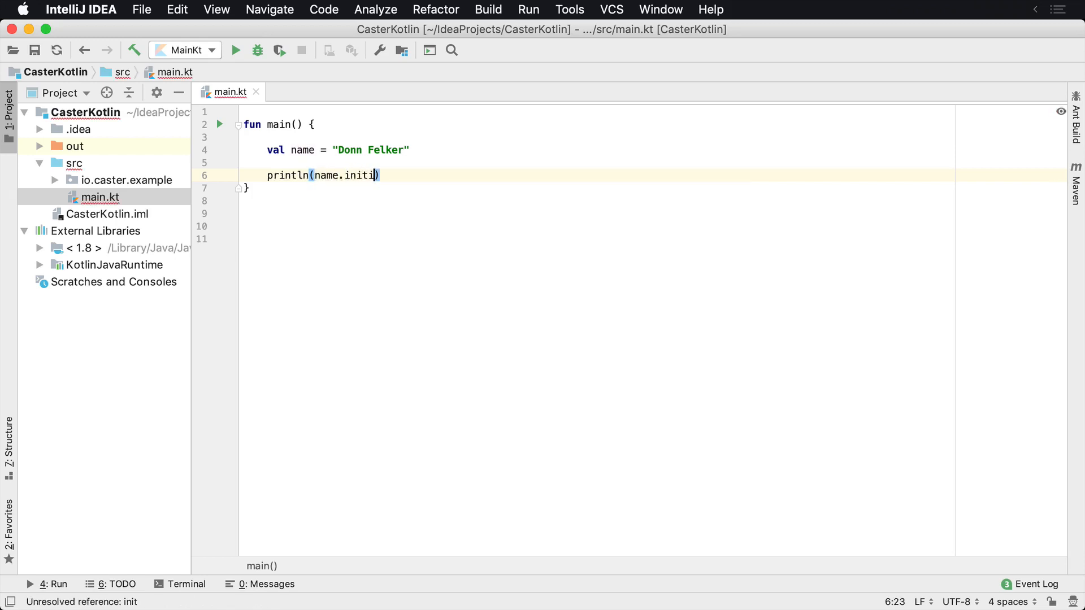
{"action": "type", "text": "als()"}
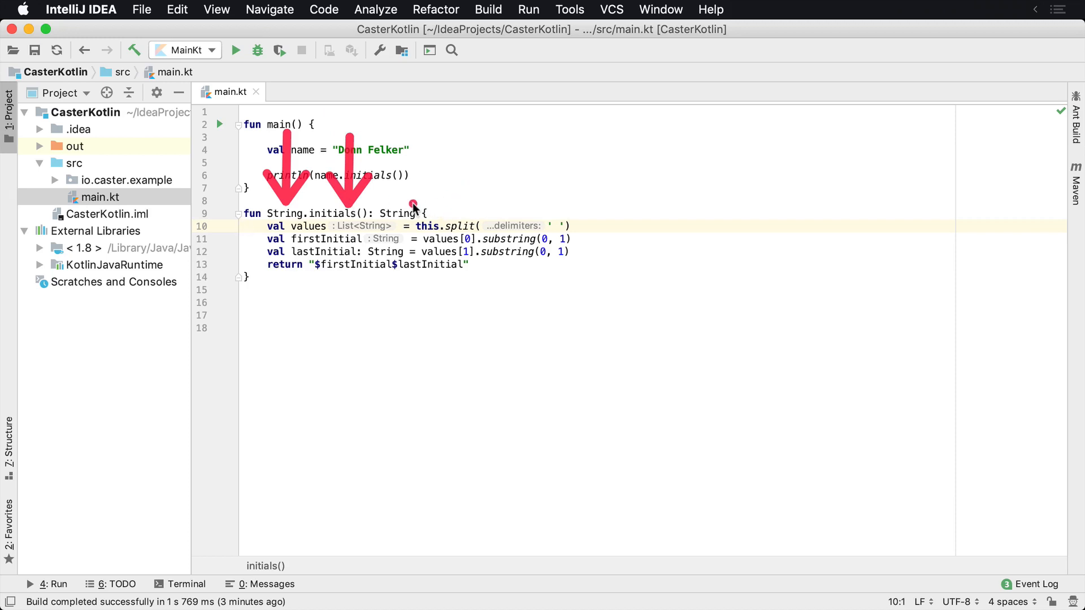
{"action": "mouse_move", "coordinate": [462, 125]}
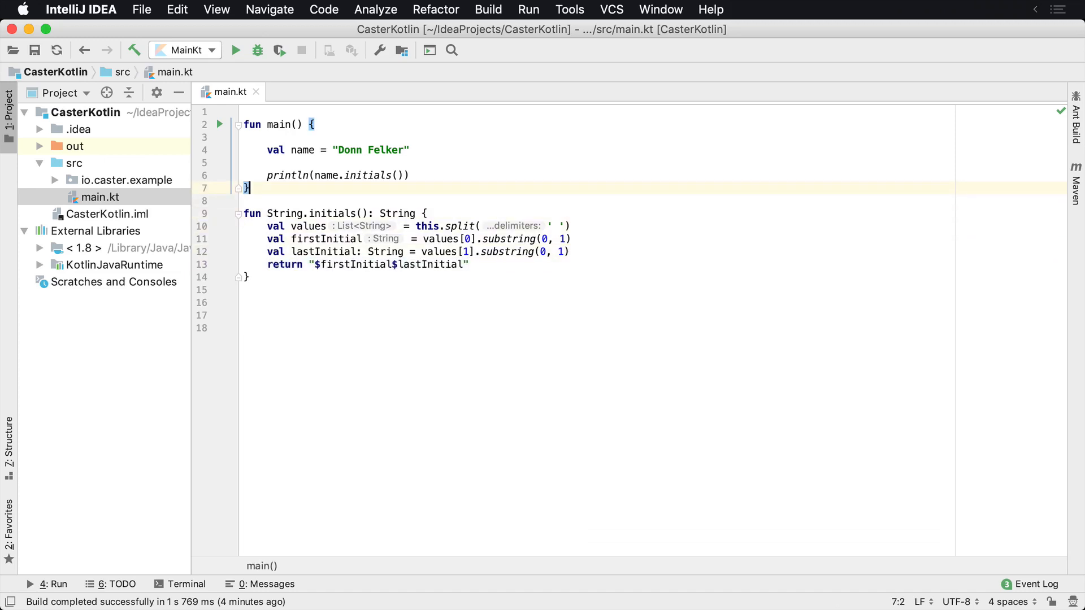
- Run the program to see DF in the output
{"action": "left_click", "coordinate": [234, 50]}
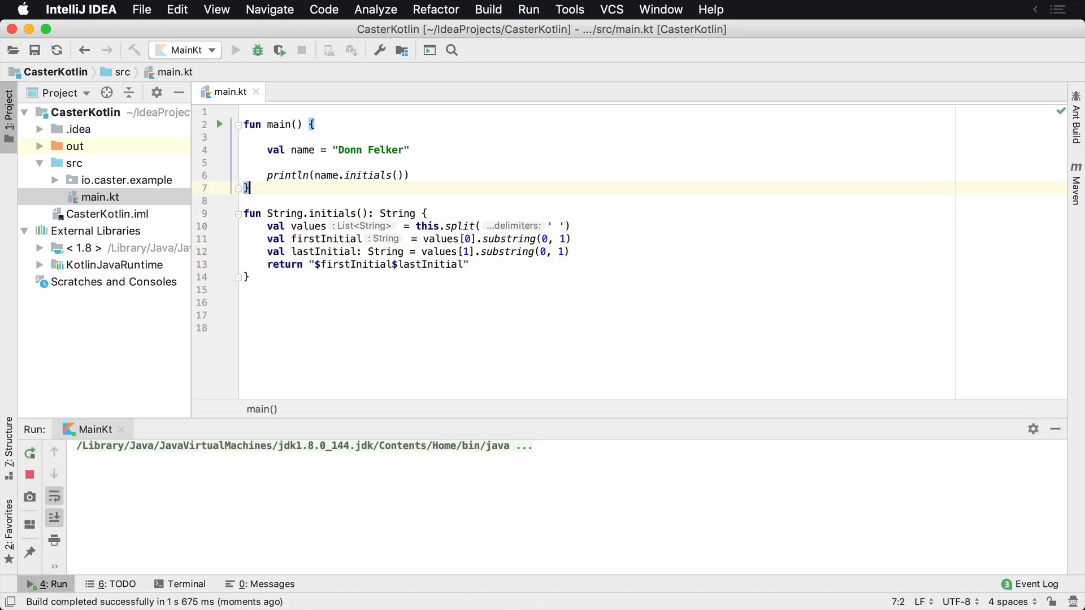
{"action": "left_click", "coordinate": [235, 50]}
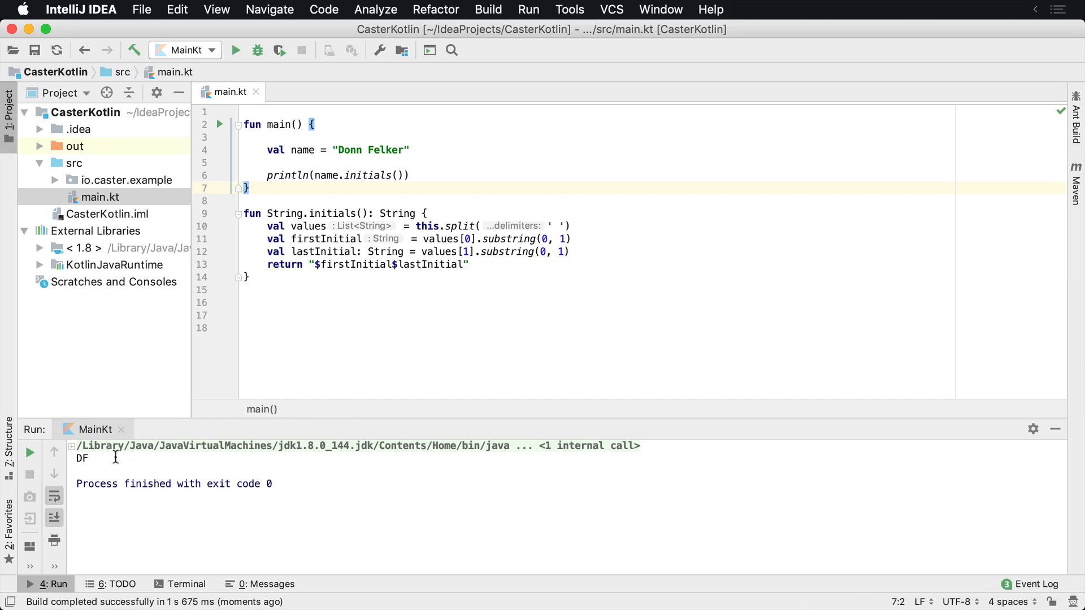
{"action": "left_click", "coordinate": [249, 149]}
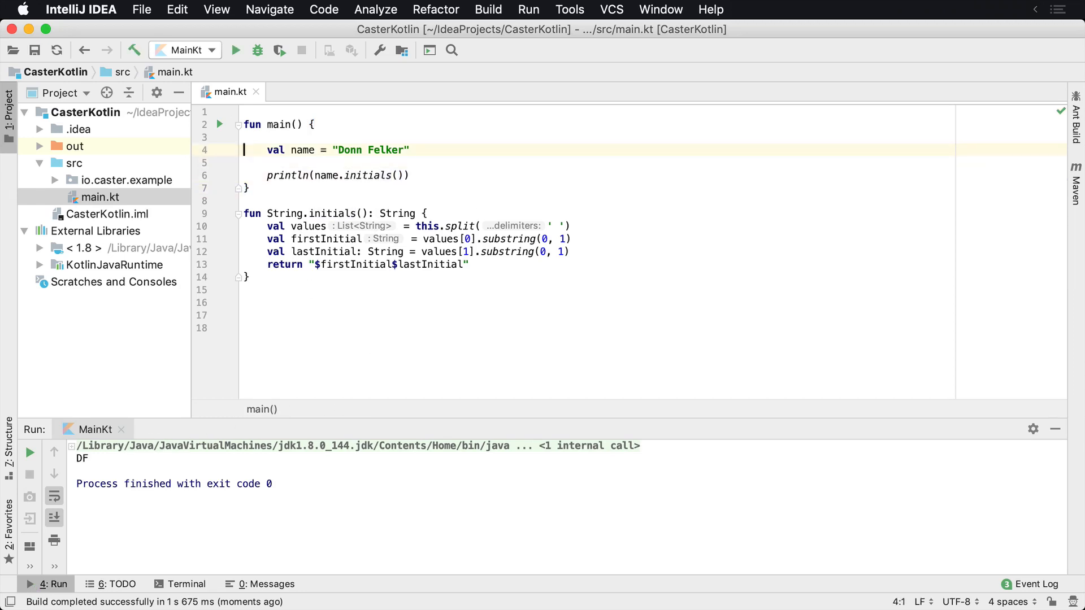
- Add val book = "Daily Stoic", print book.initials(), and rerun to get DS
{"action": "type", "text": "val"}
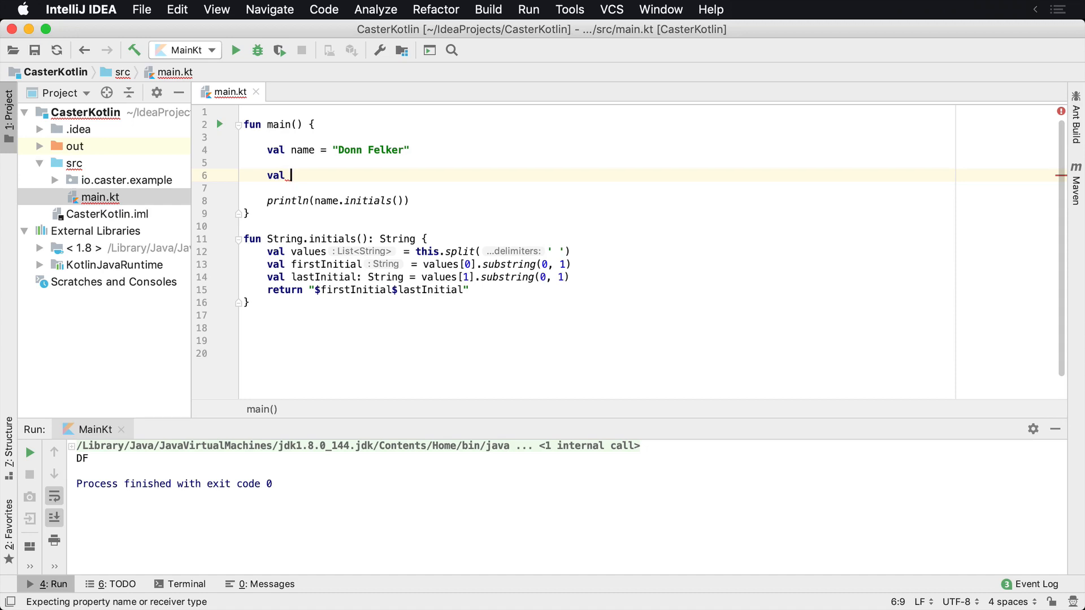
{"action": "type", "text": "book"}
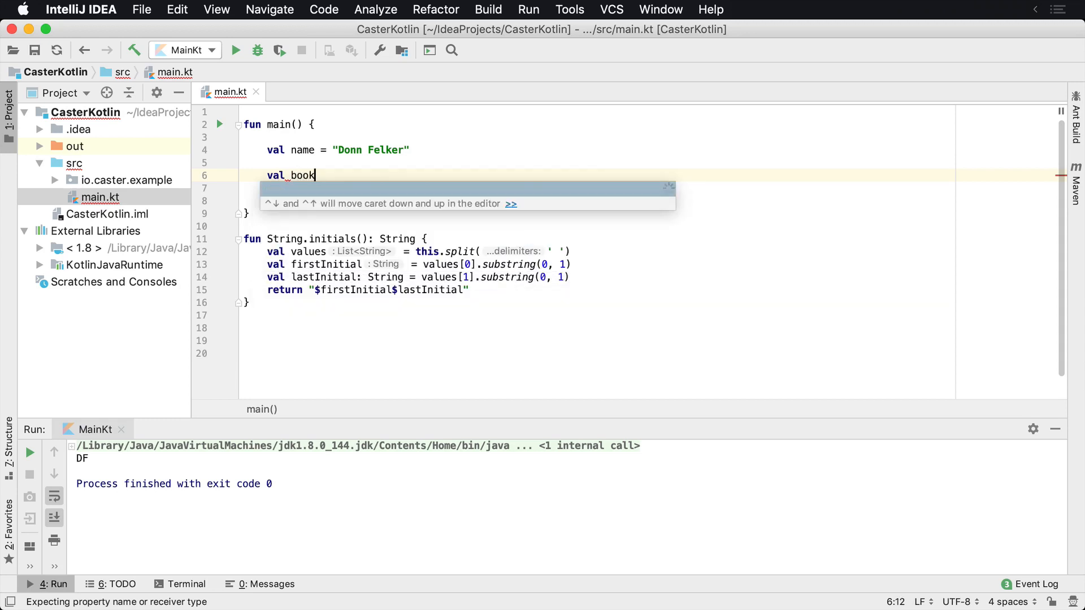
{"action": "type", "text": "= \"Daily Stoic"}
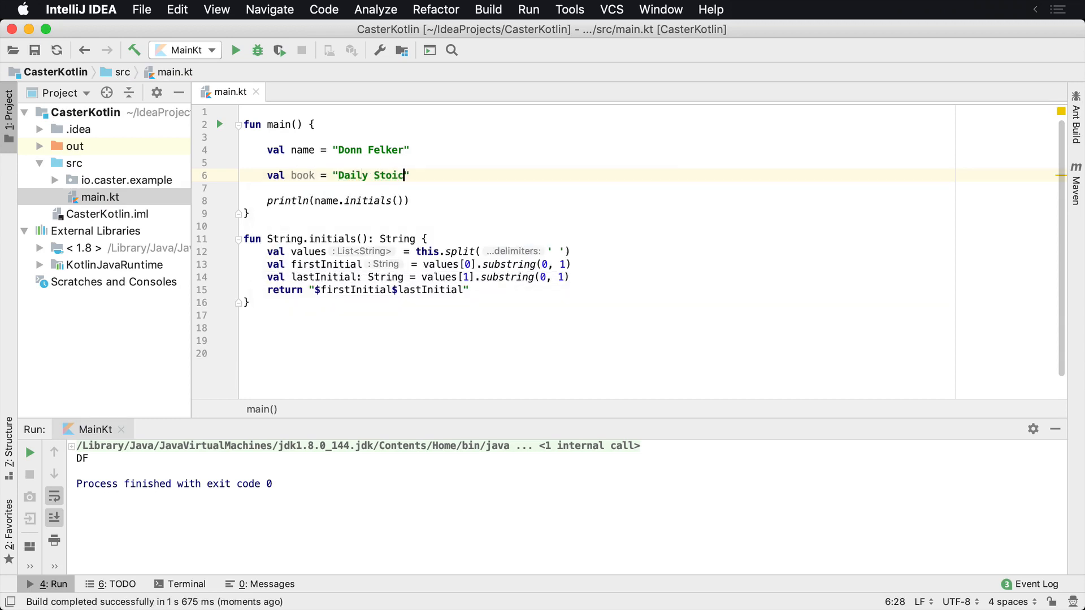
{"action": "type", "text": "println("}
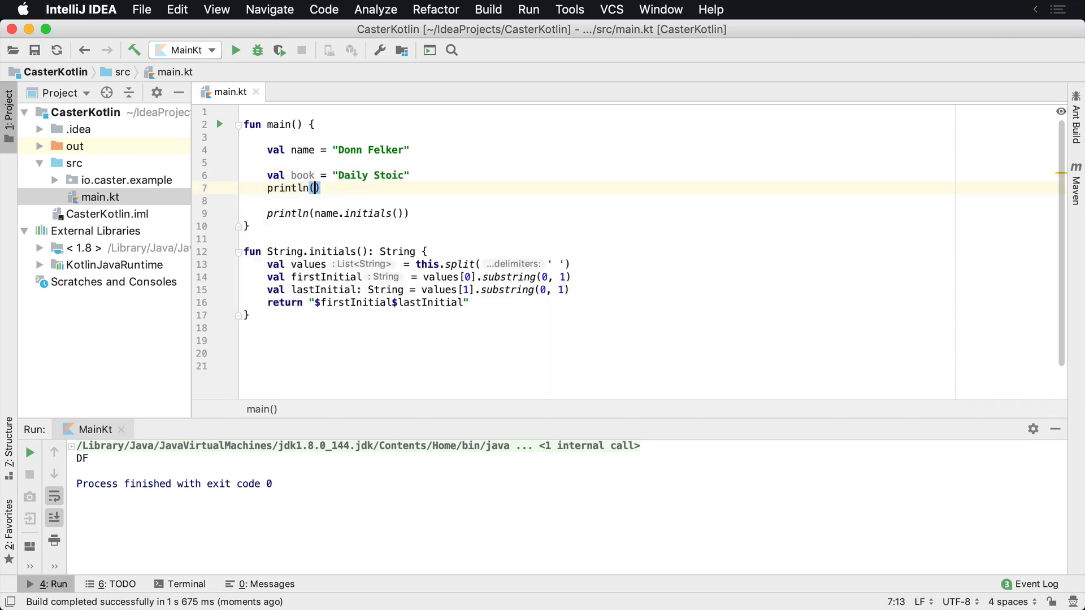
{"action": "type", "text": "book.initials()"}
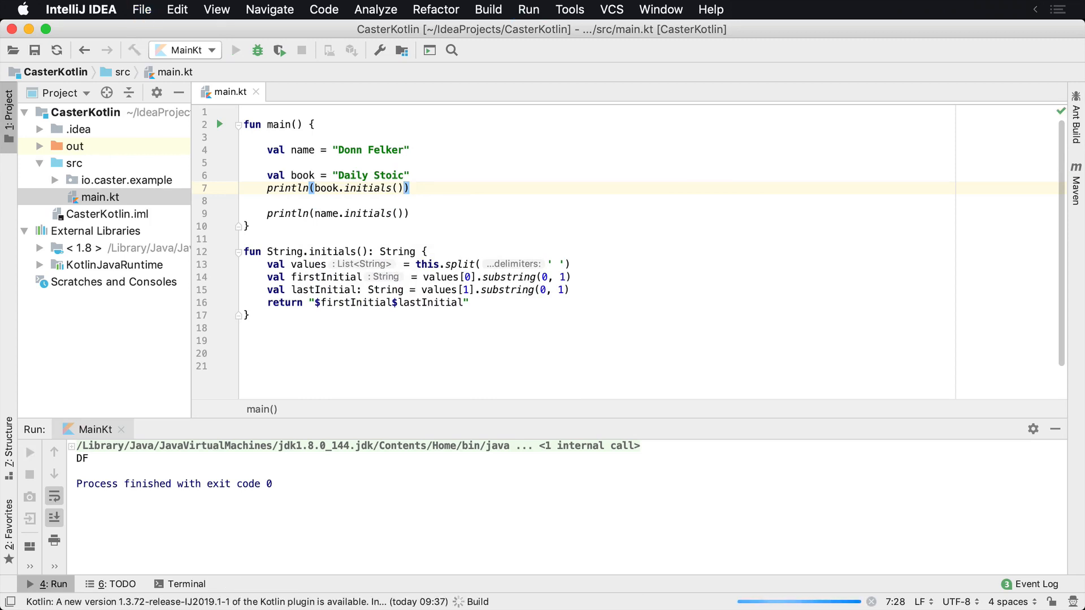
{"action": "left_click", "coordinate": [235, 50]}
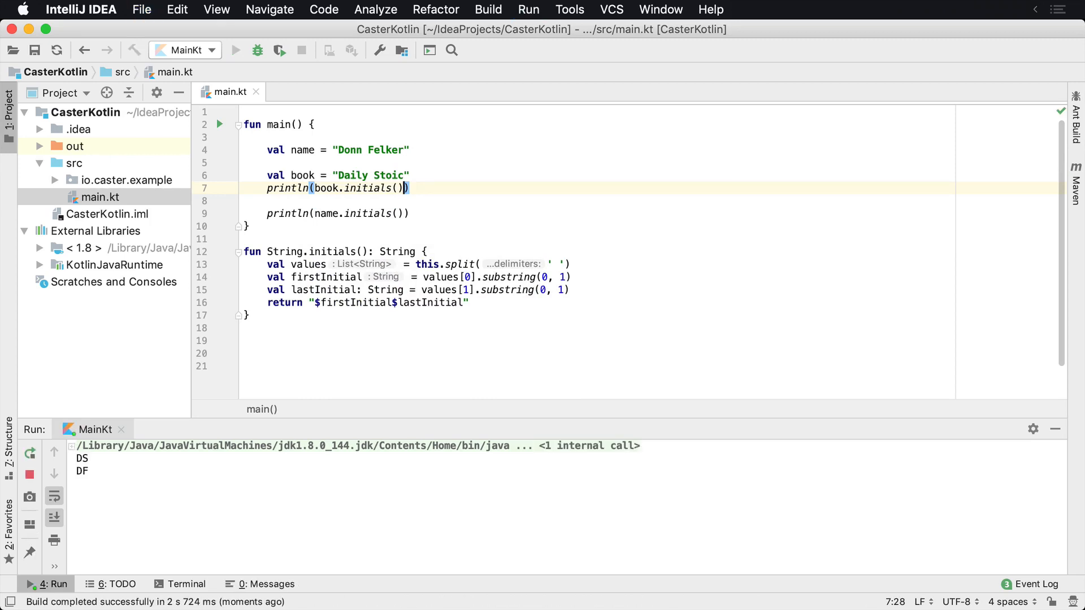
{"action": "left_click", "coordinate": [235, 50]}
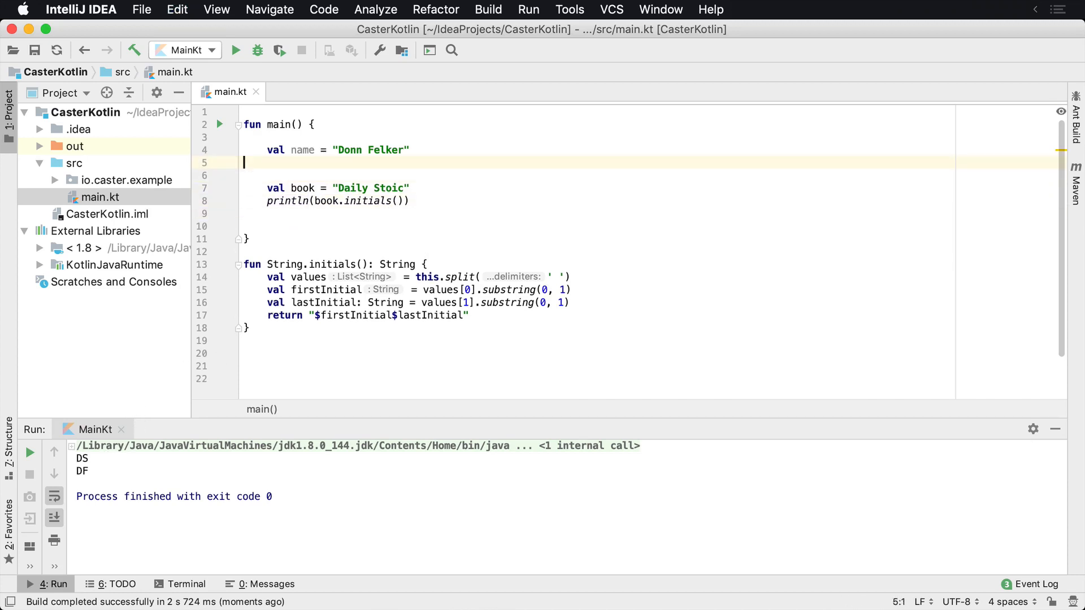
- Place println(name.initials()) under the name and delete the book example lines
{"action": "type", "text": "println(name.initials())"}
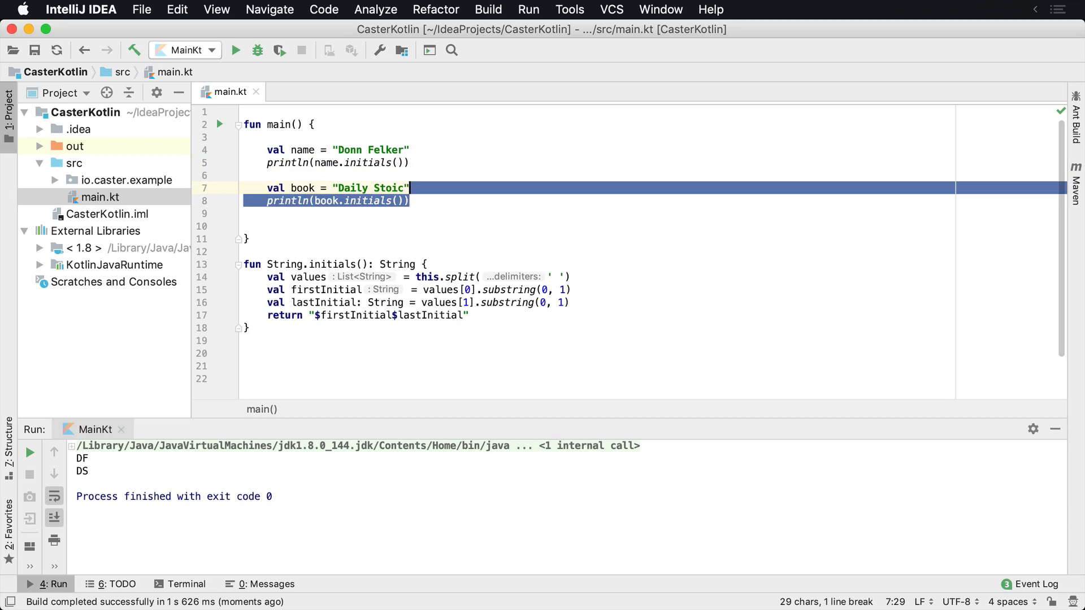
{"action": "key", "text": "Delete"}
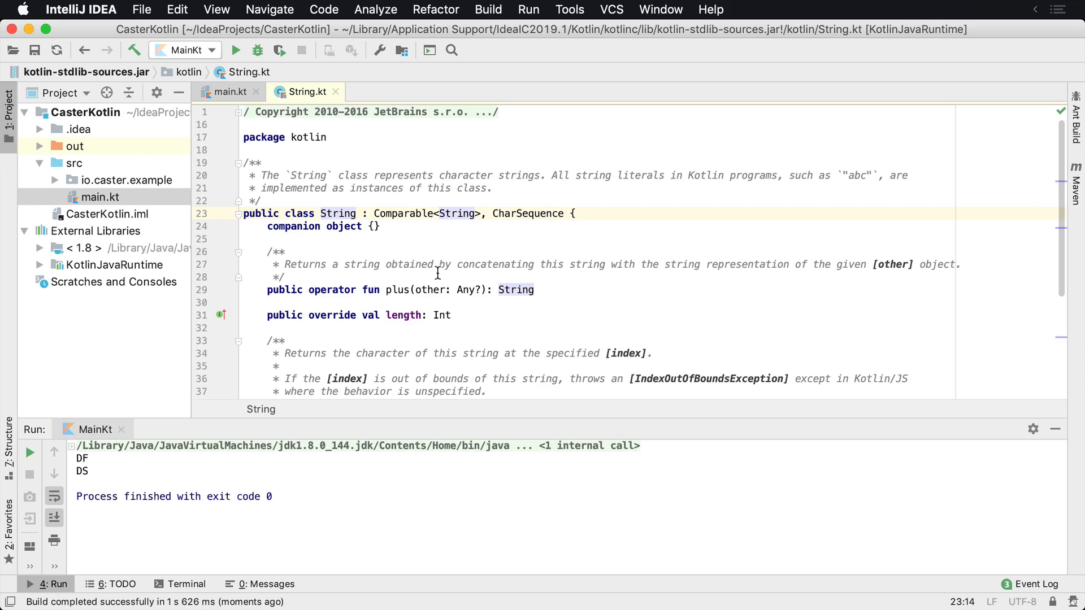
- Return to main.kt and select the io.caster.example package in the Project window
{"action": "left_click", "coordinate": [226, 91]}
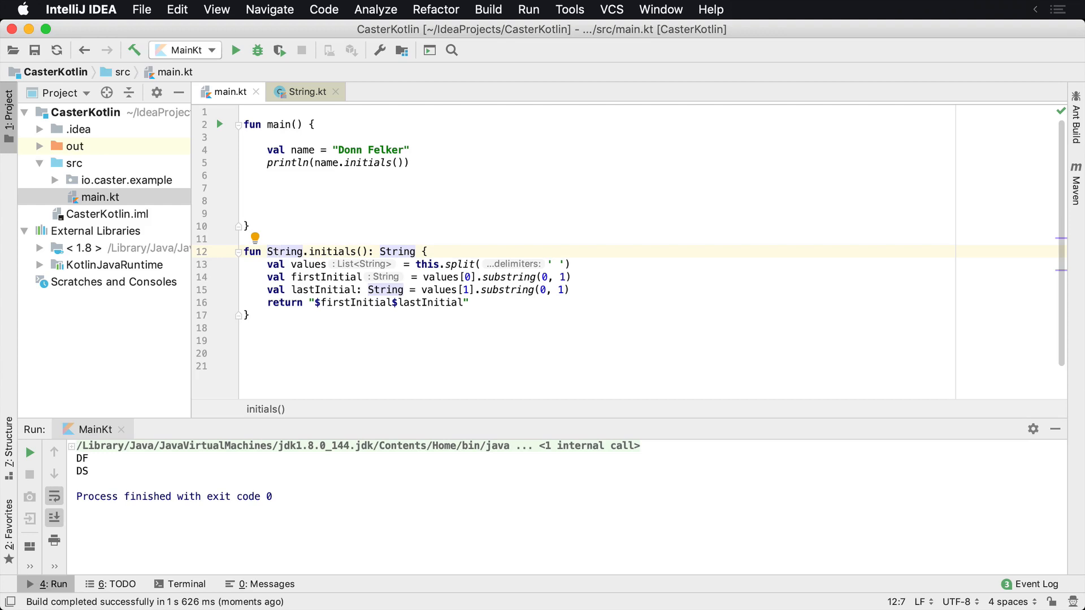
{"action": "mouse_move", "coordinate": [129, 231]}
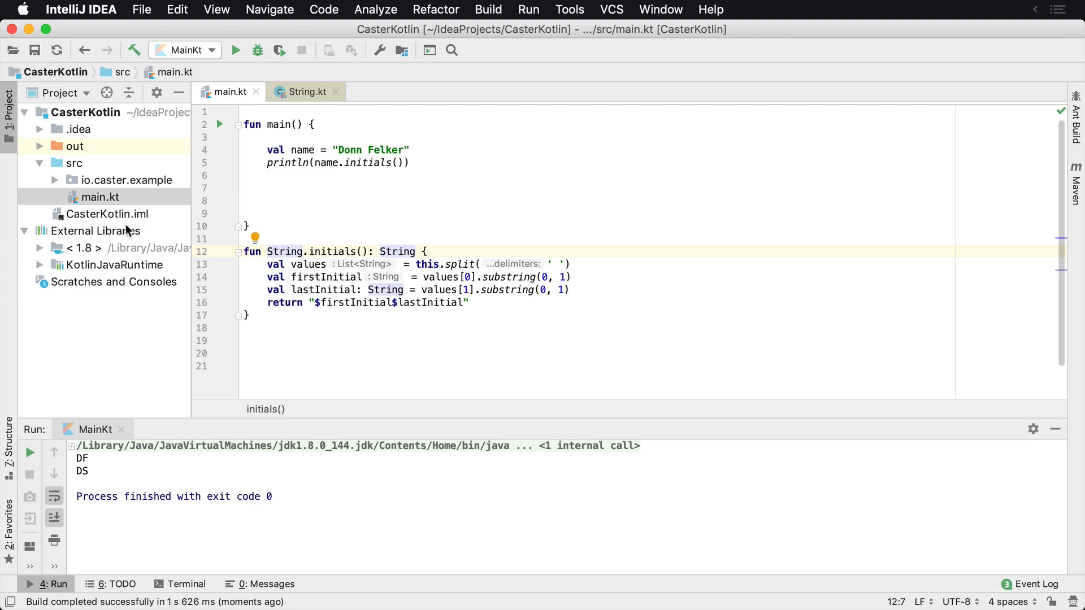
{"action": "left_click", "coordinate": [130, 179]}
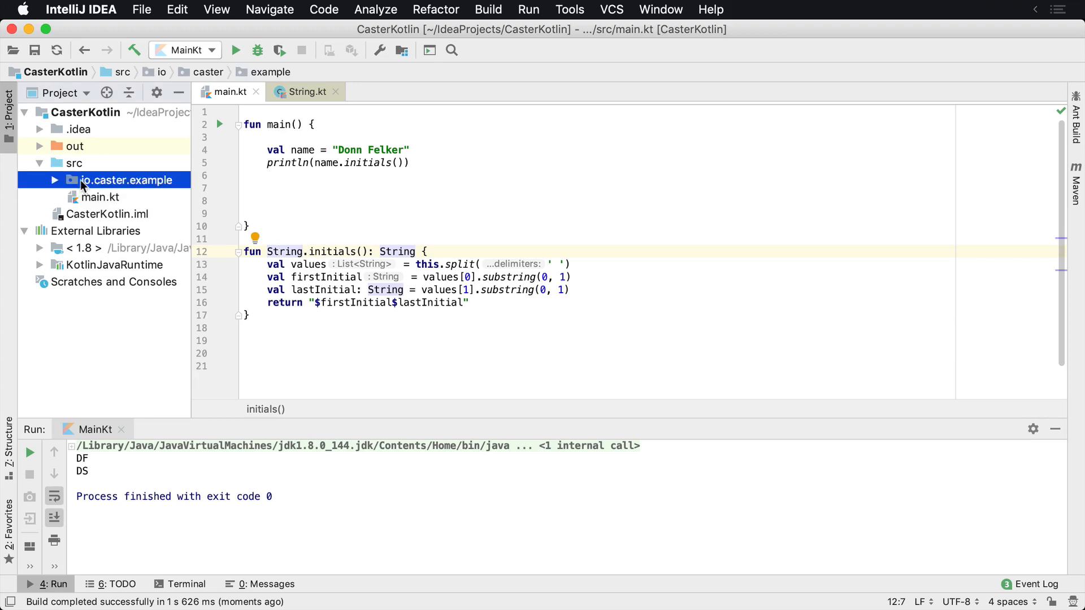
- Create a new Kotlin file named Extenions.kt in src for the initials extension
{"action": "right_click", "coordinate": [129, 179]}
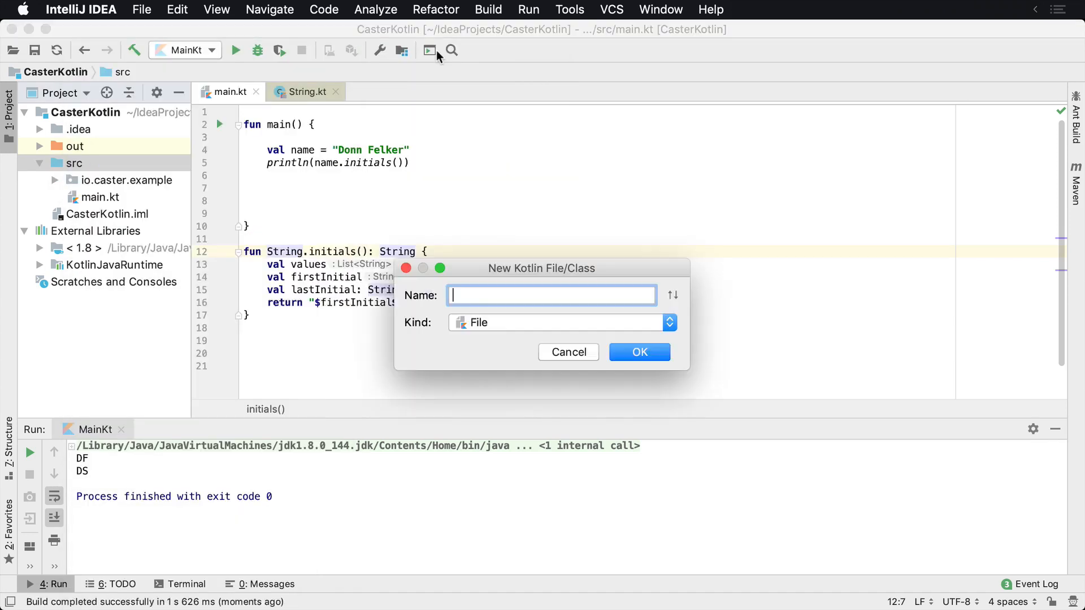
{"action": "type", "text": "Exe"}
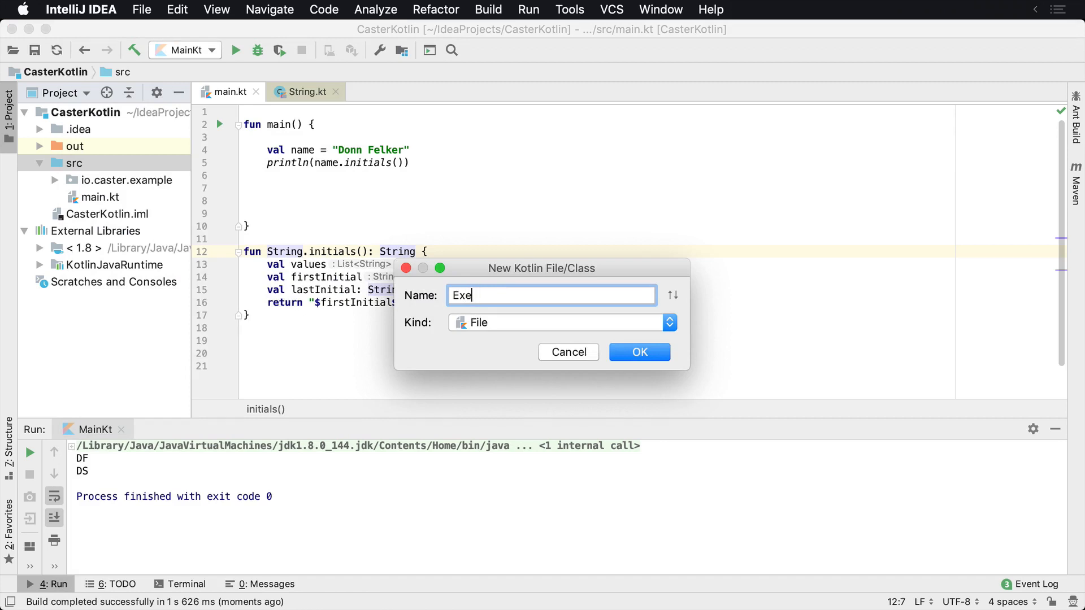
{"action": "type", "text": "xtenions.kt"}
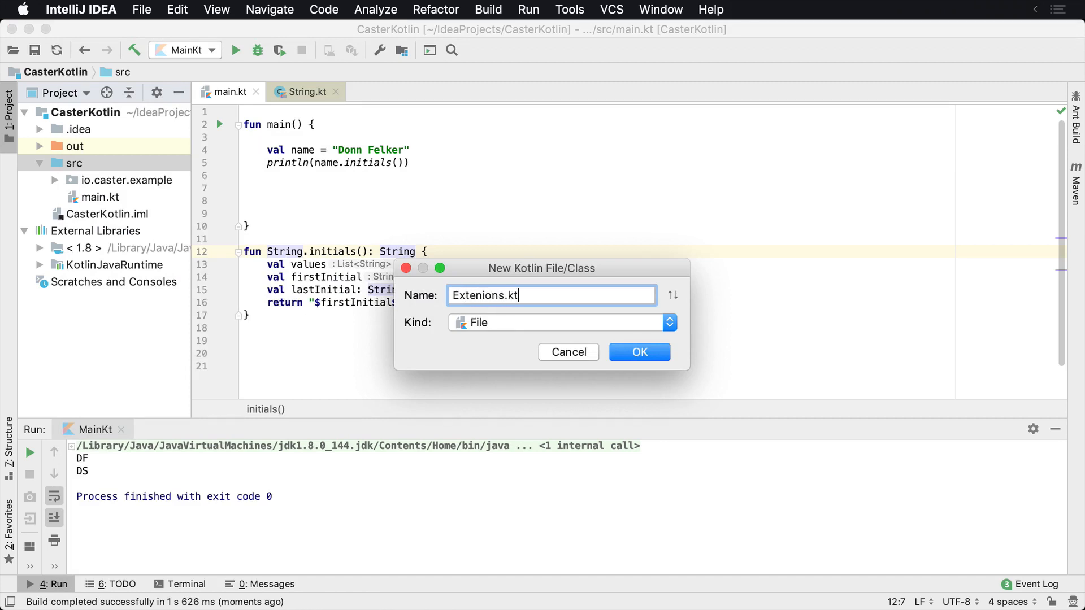
{"action": "left_click", "coordinate": [638, 352]}
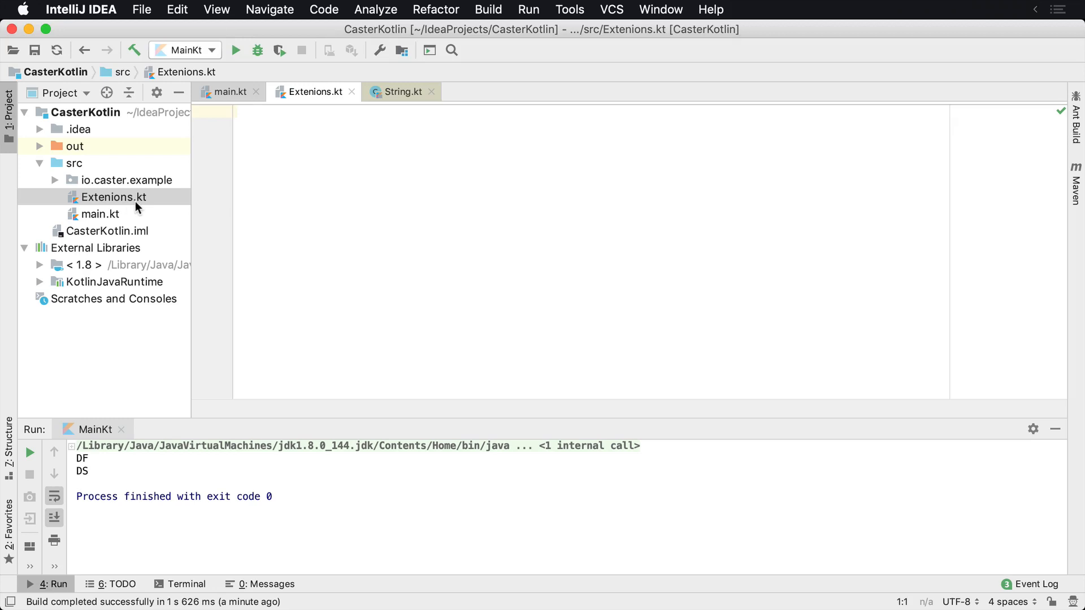
{"action": "left_click", "coordinate": [101, 213]}
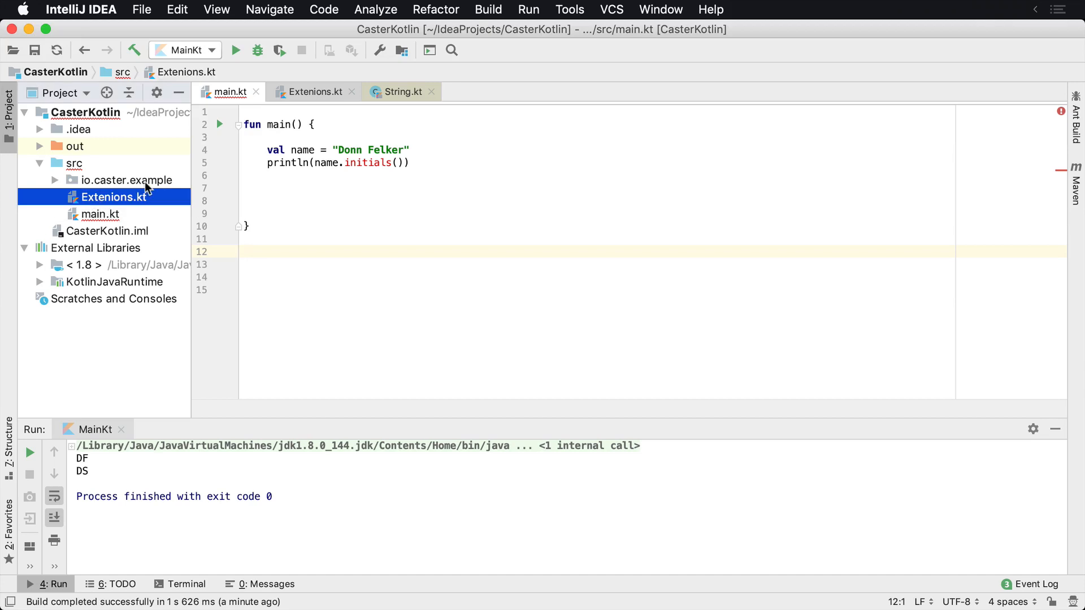
- Open Extenions.kt and add a blank line below the initials function
{"action": "left_click", "coordinate": [309, 92]}
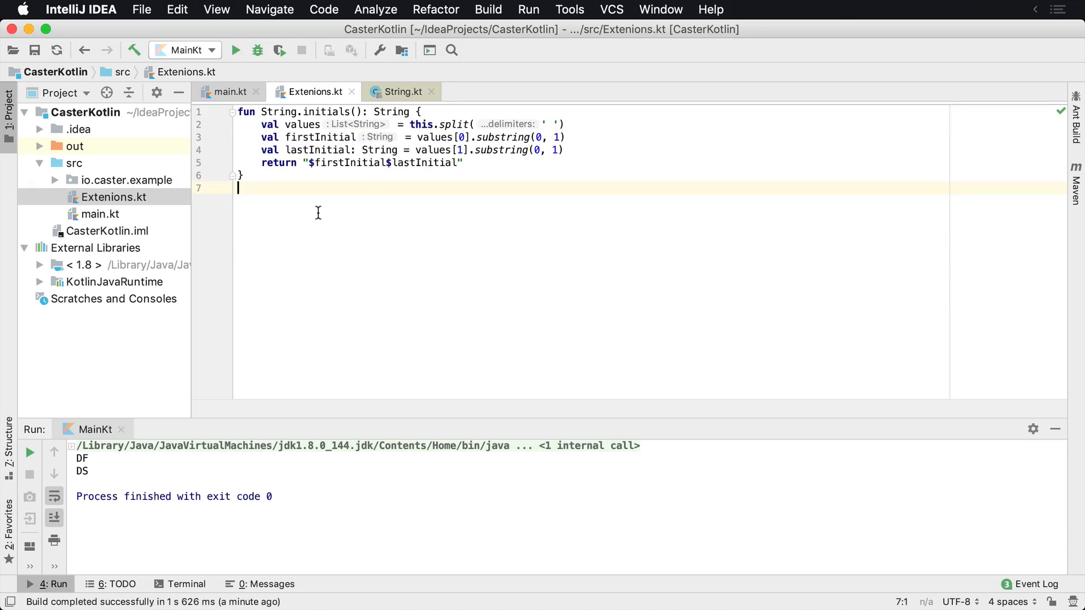
{"action": "left_click", "coordinate": [225, 92]}
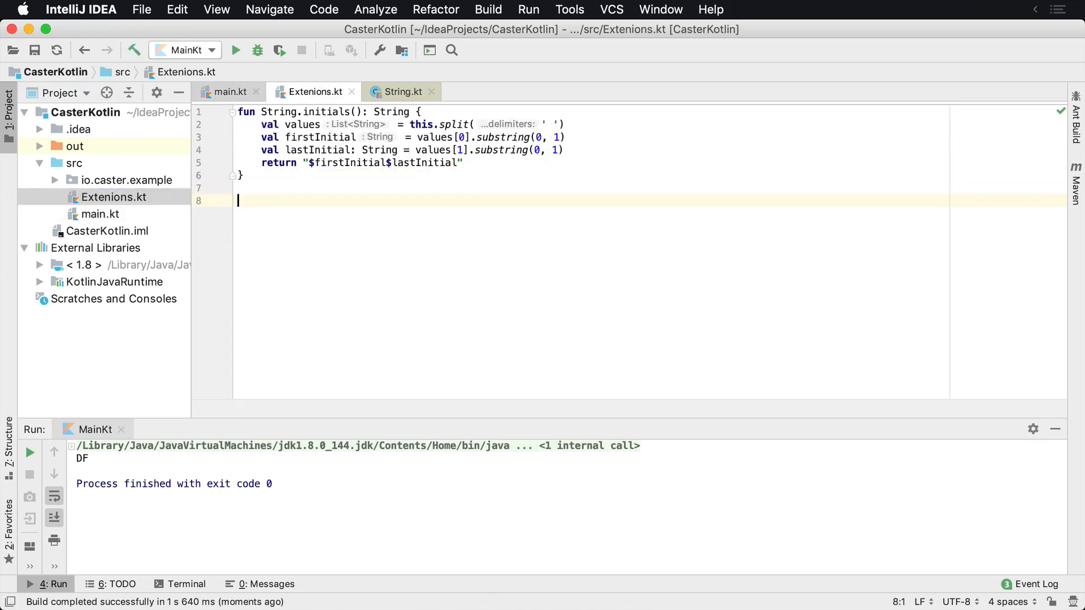
- Declare the Int.isAdult(): Boolean extension function in Extenions.kt
{"action": "type", "text": "fun Int"}
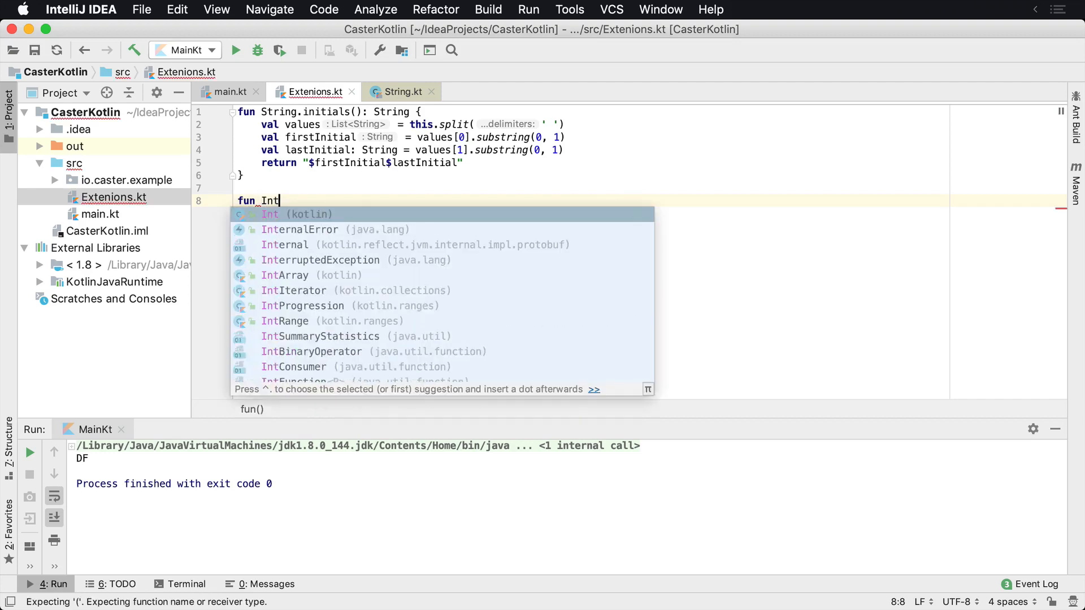
{"action": "type", "text": ".isO"}
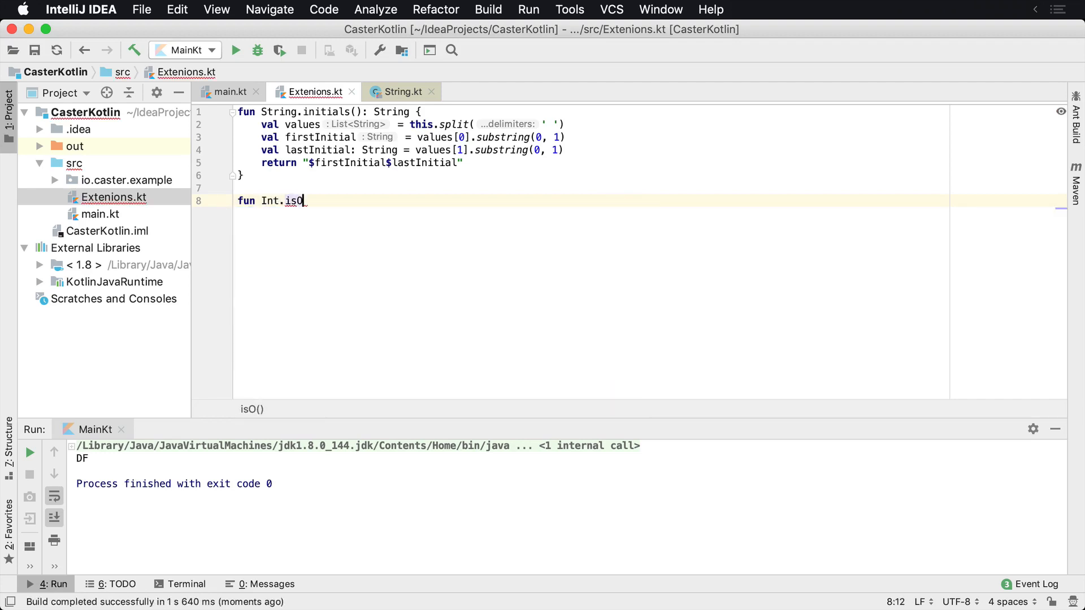
{"action": "type", "text": "Adult"}
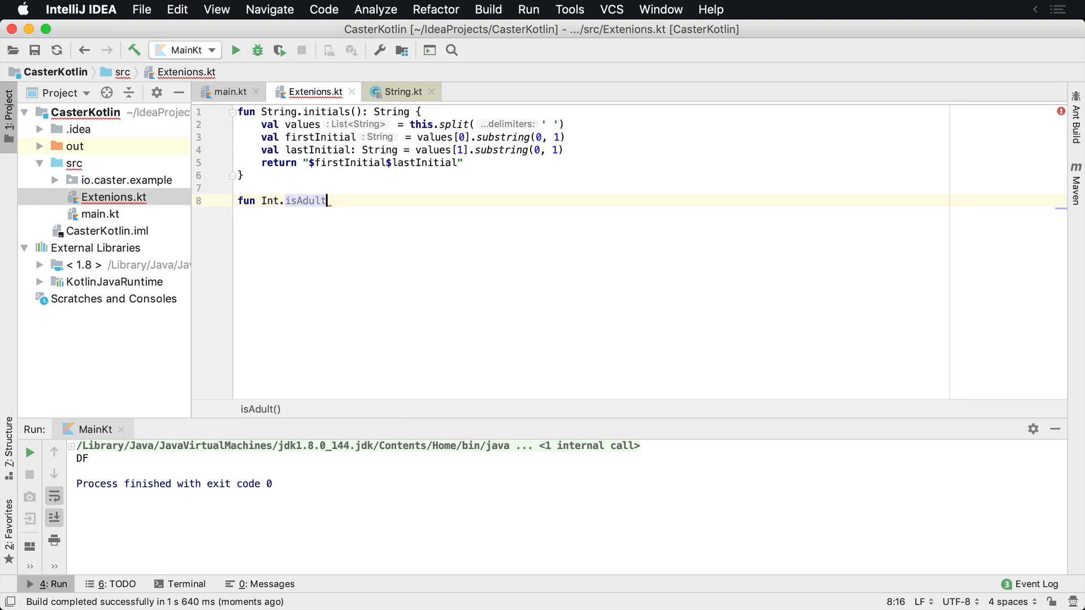
{"action": "type", "text": "(): BOo"}
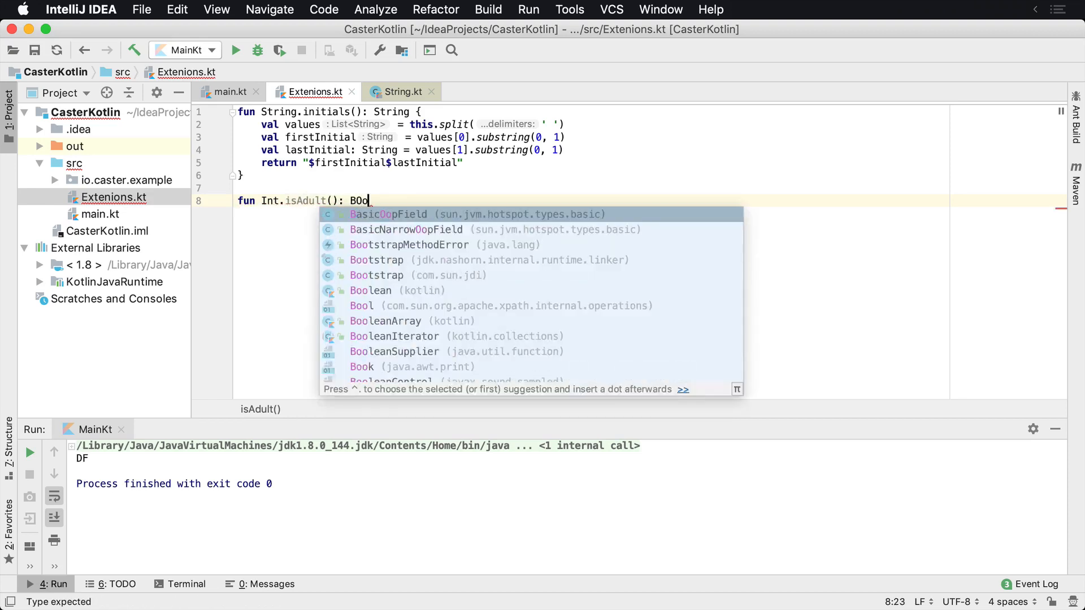
{"action": "type", "text": "e"}
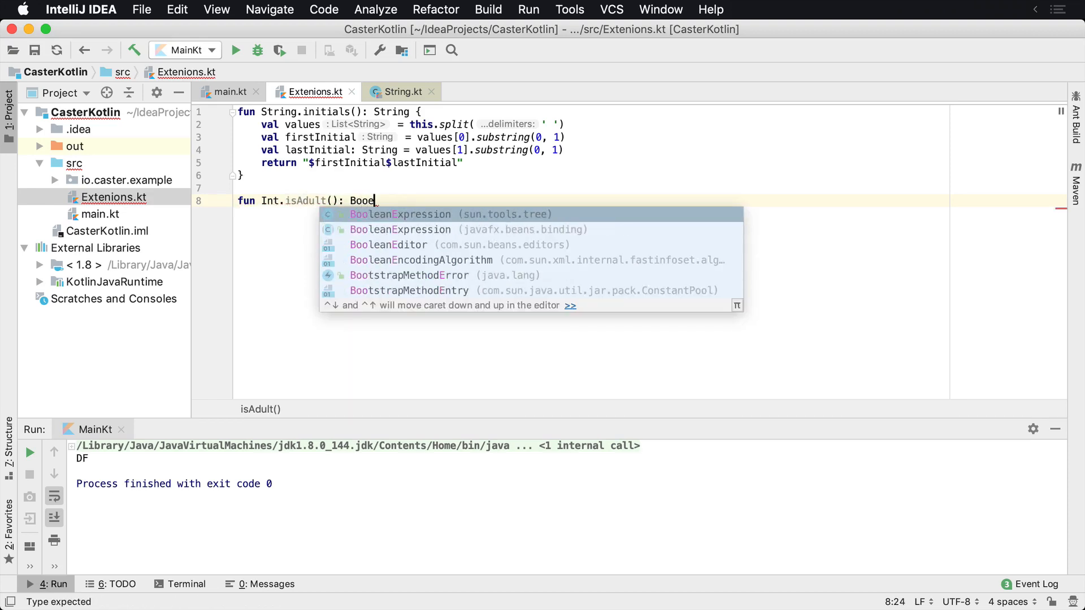
{"action": "type", "text": "la"}
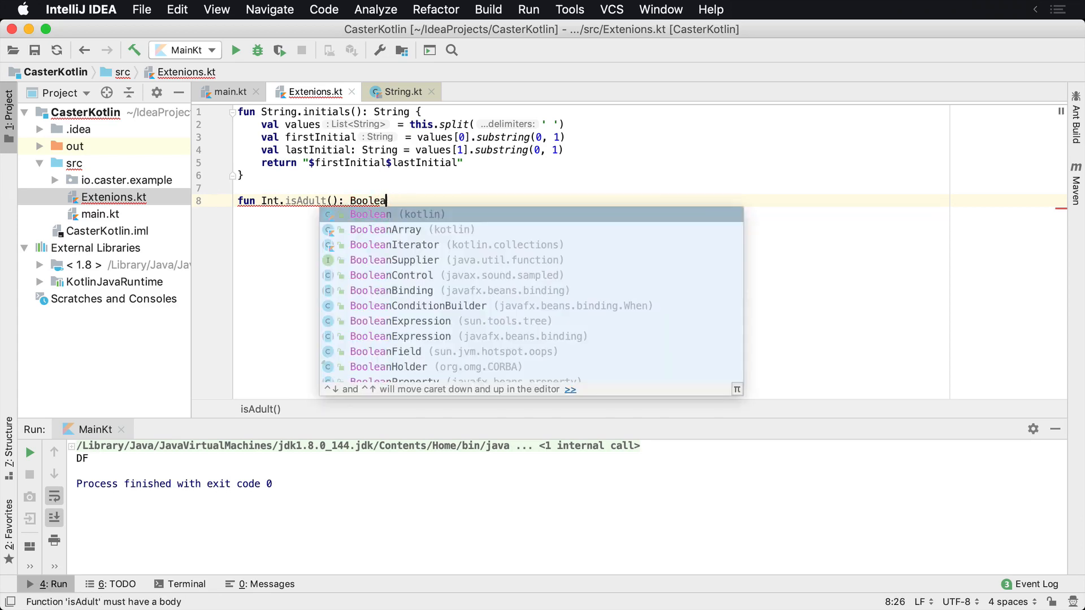
{"action": "type", "text": "="}
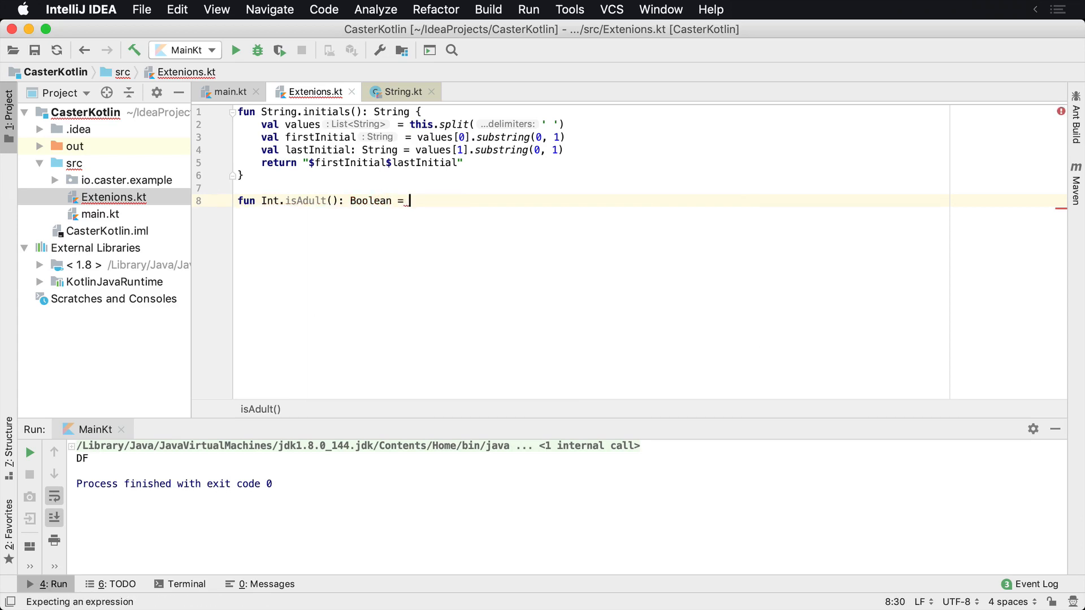
{"action": "type", "text": "this"}
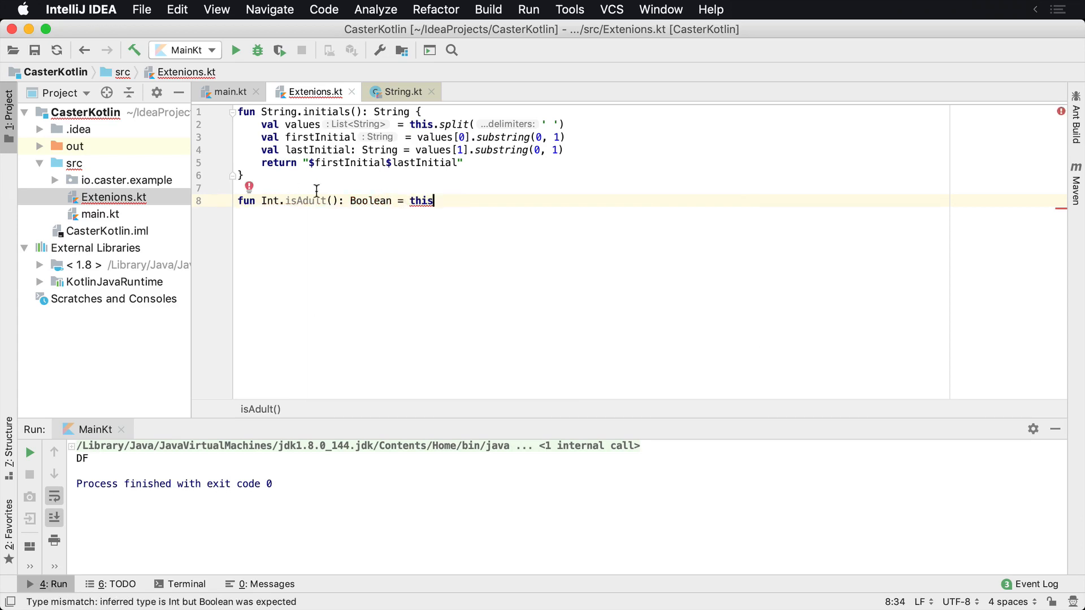
- Make isAdult return this >= 18 as an expression body, then go back to main.kt
{"action": "double_click", "coordinate": [420, 200]}
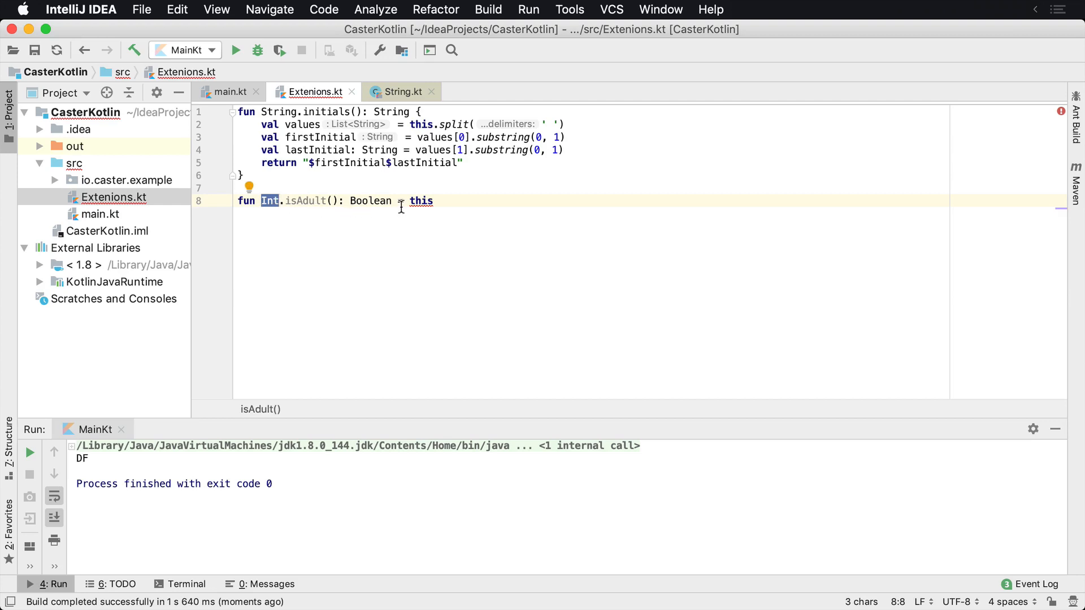
{"action": "type", "text": "> ="}
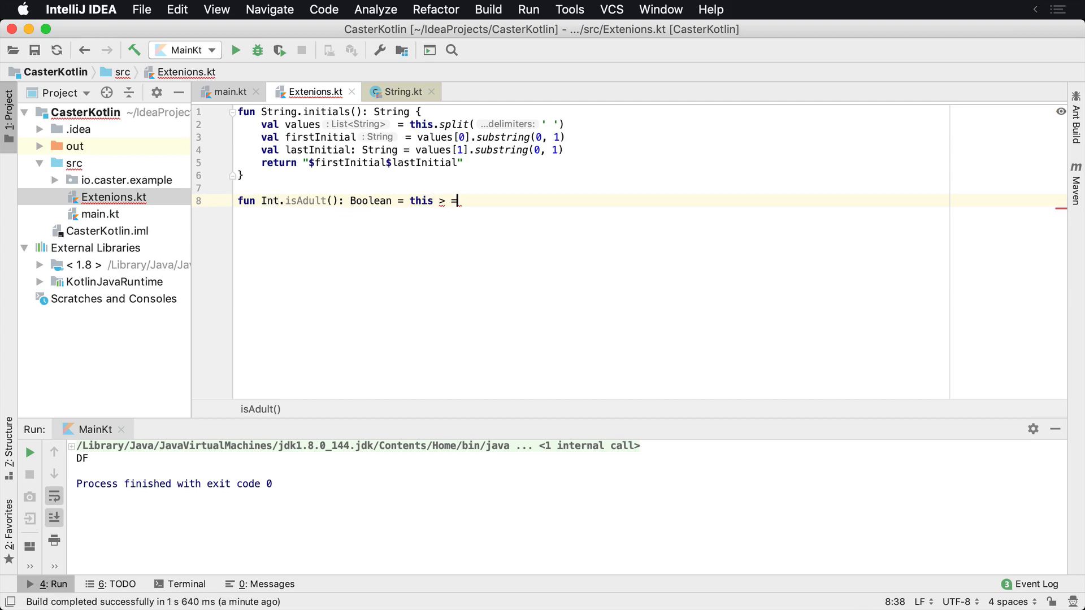
{"action": "type", "text": "= 18"}
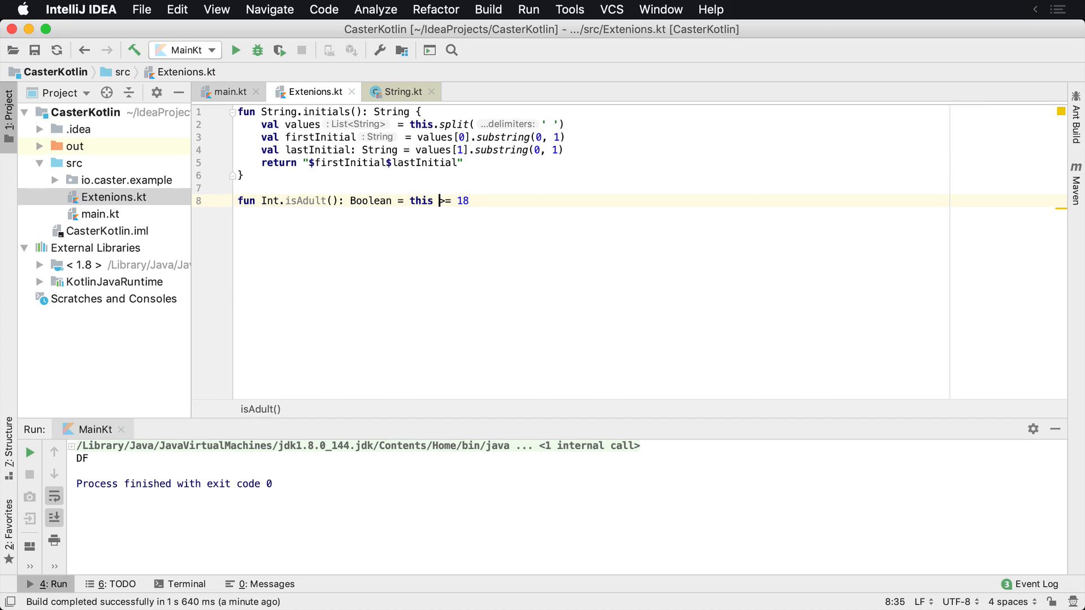
{"action": "type", "text": "{"}
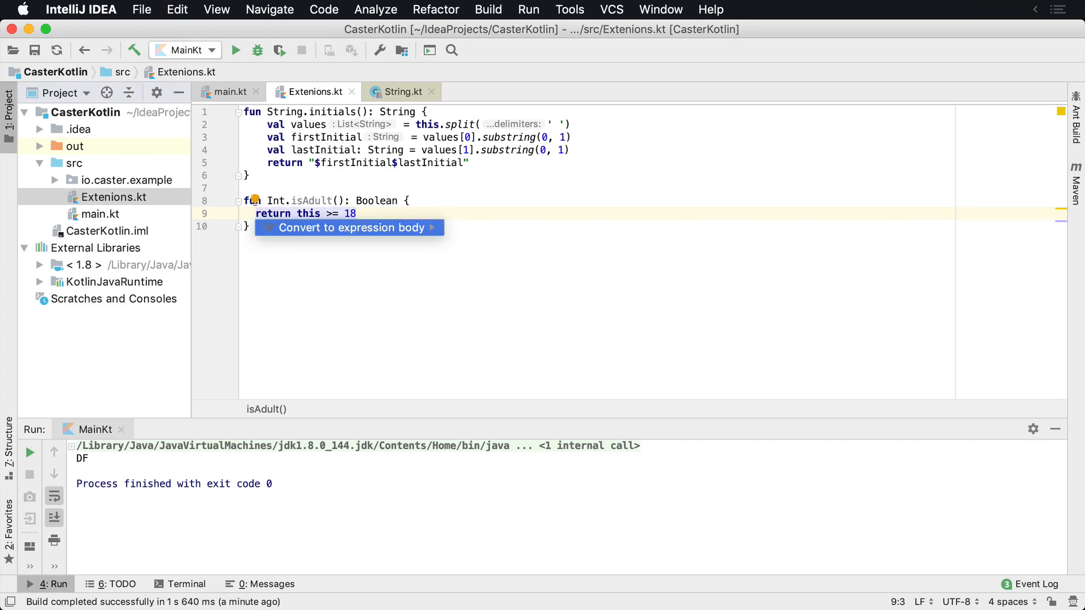
{"action": "left_click", "coordinate": [345, 228]}
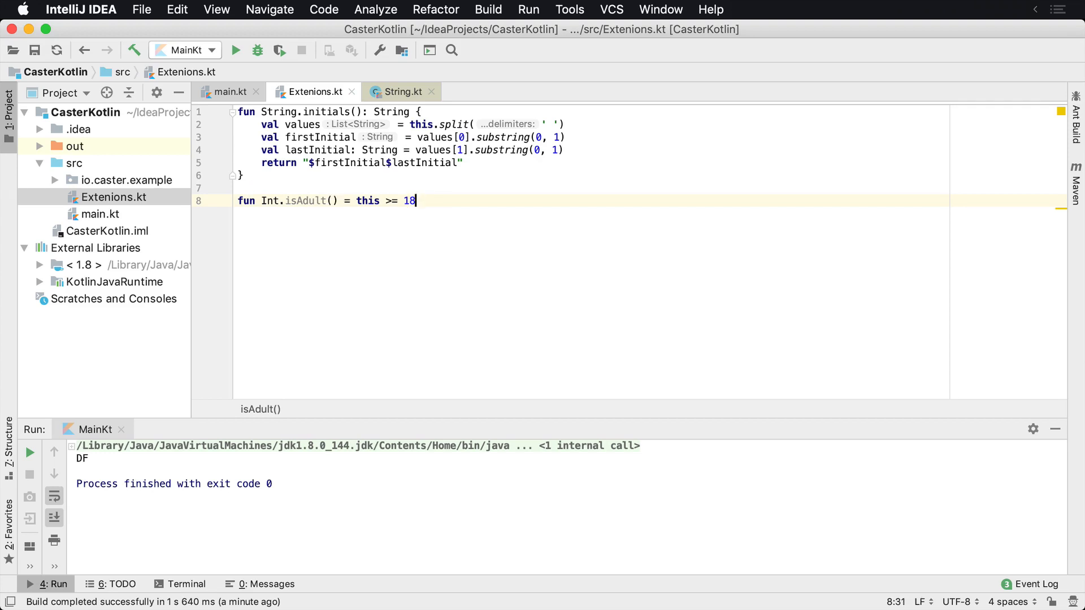
{"action": "left_click", "coordinate": [228, 91]}
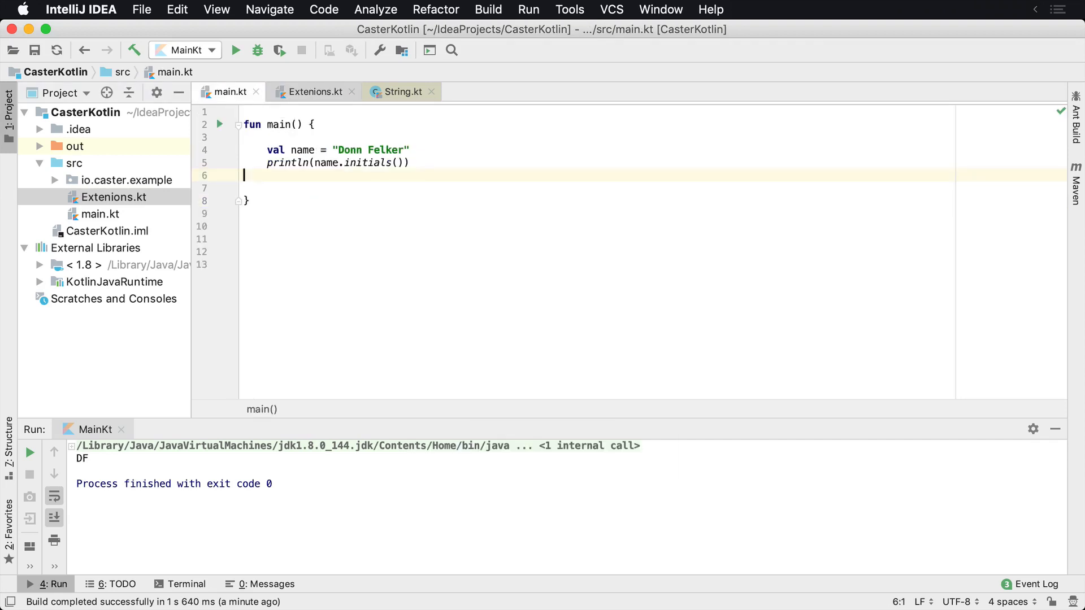
- Add val age = 35 with println(age.isAdult()) and run to get true
{"action": "type", "text": "val age = 3"}
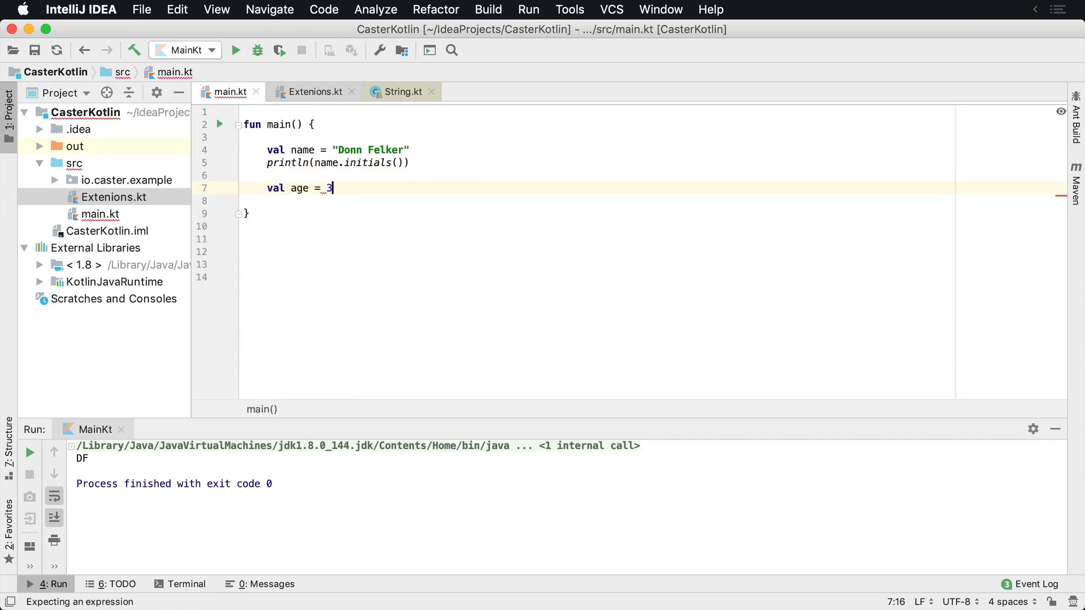
{"action": "type", "text": "5"}
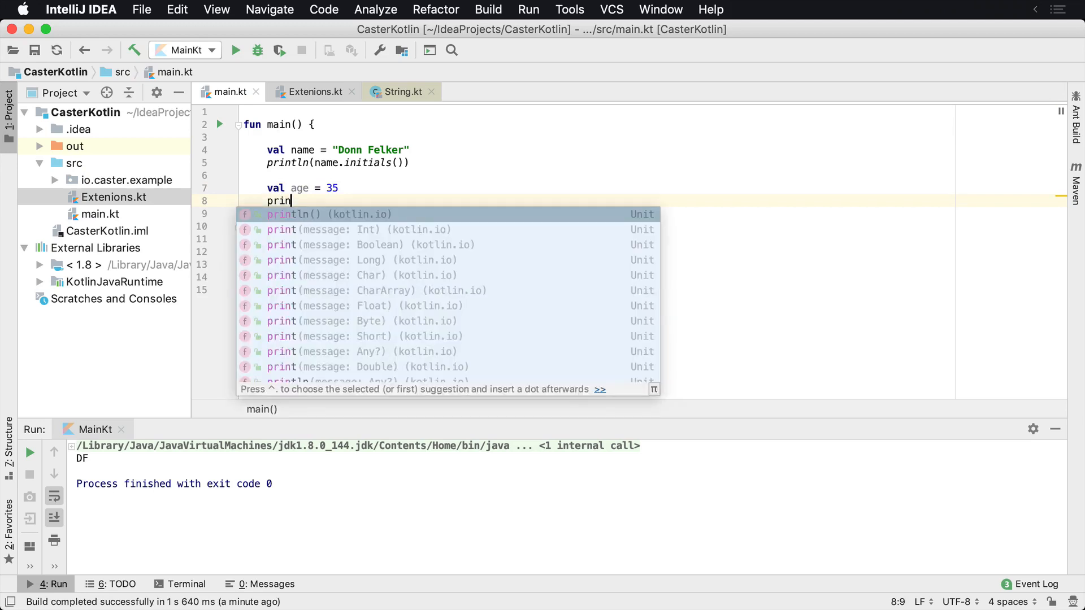
{"action": "type", "text": "ln(age.isAdult("}
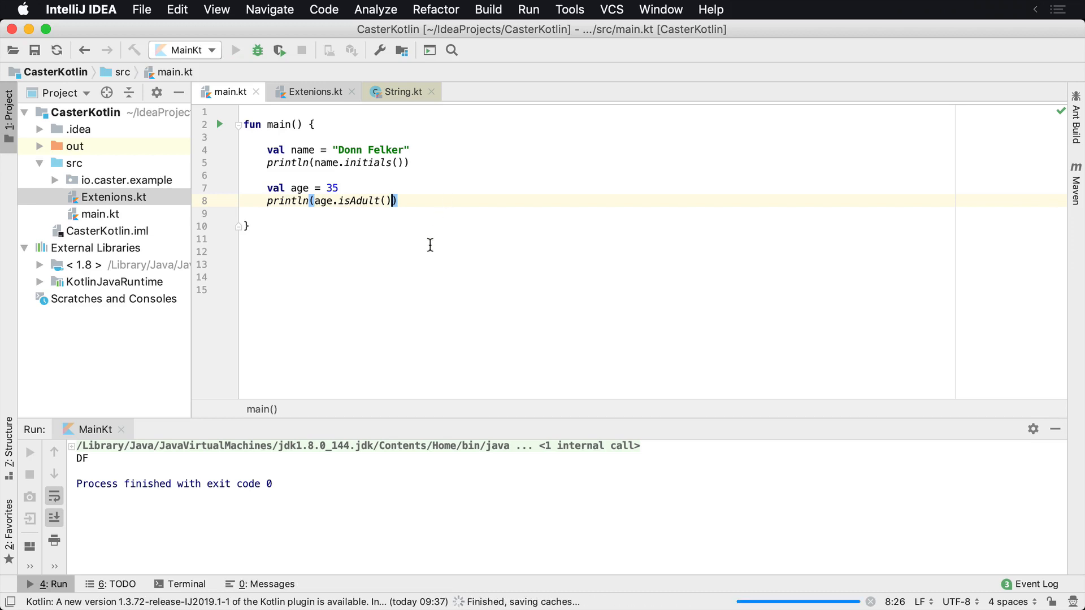
{"action": "left_click", "coordinate": [235, 50]}
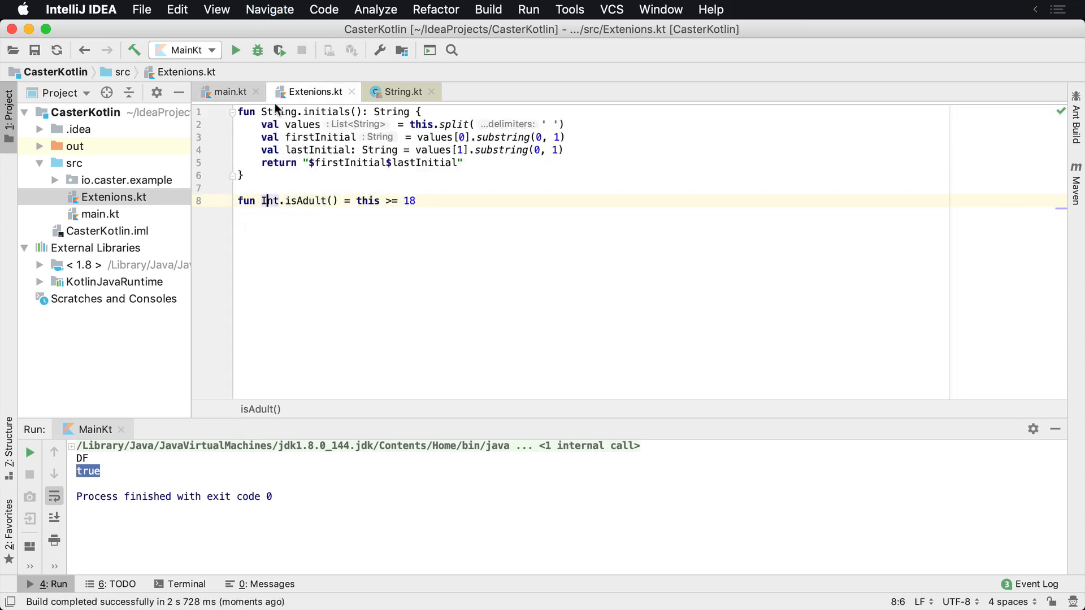
{"action": "left_click", "coordinate": [228, 92]}
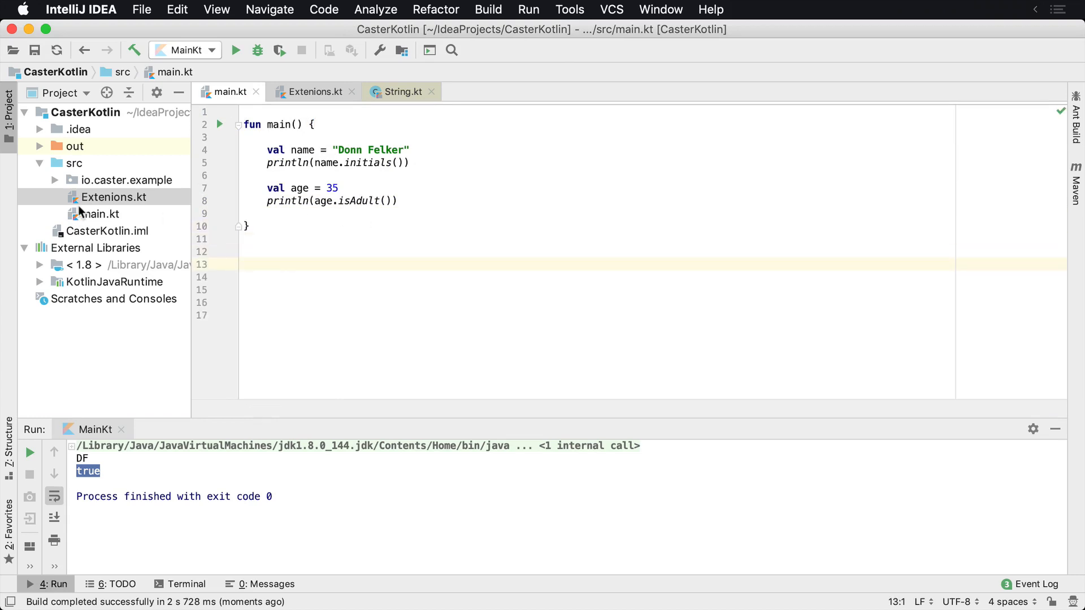
{"action": "left_click", "coordinate": [73, 162]}
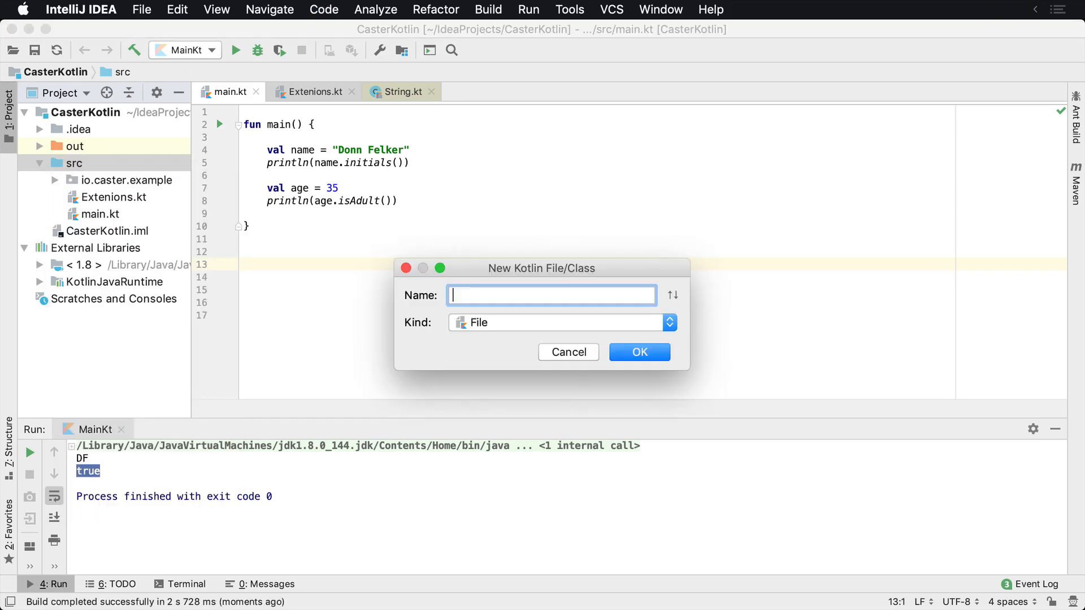
- Create models.kt with a Person class taking val name: String and val age: Int
{"action": "type", "text": "models."}
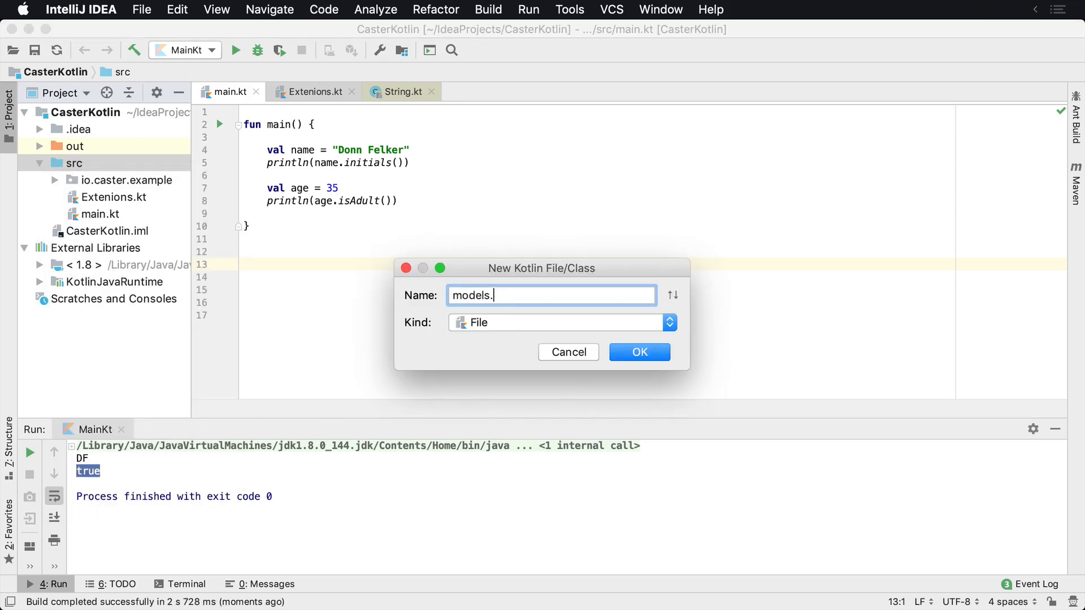
{"action": "left_click", "coordinate": [637, 352]}
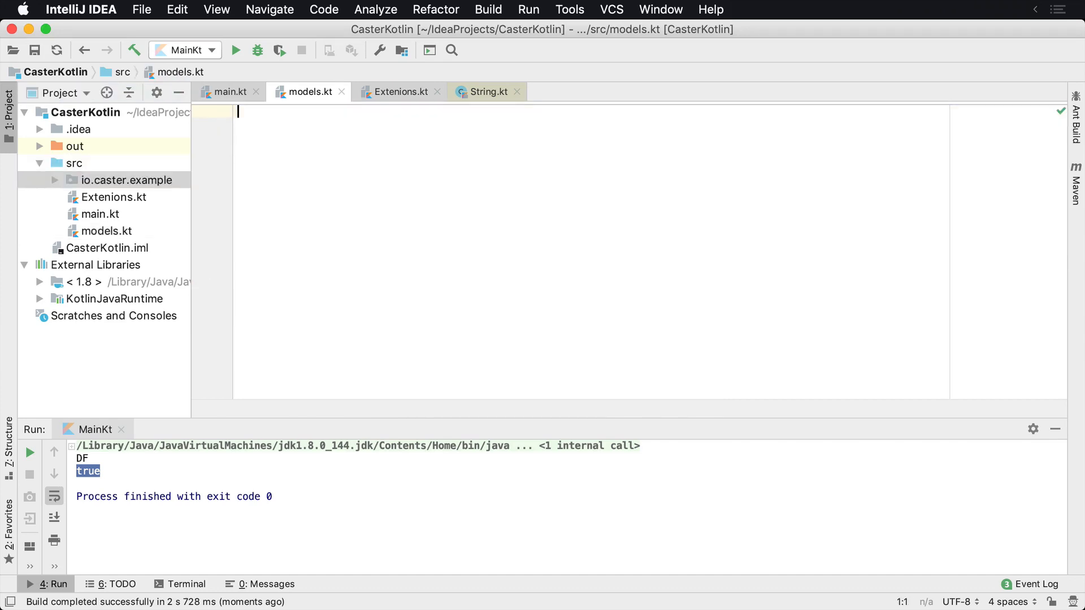
{"action": "type", "text": "class Person("}
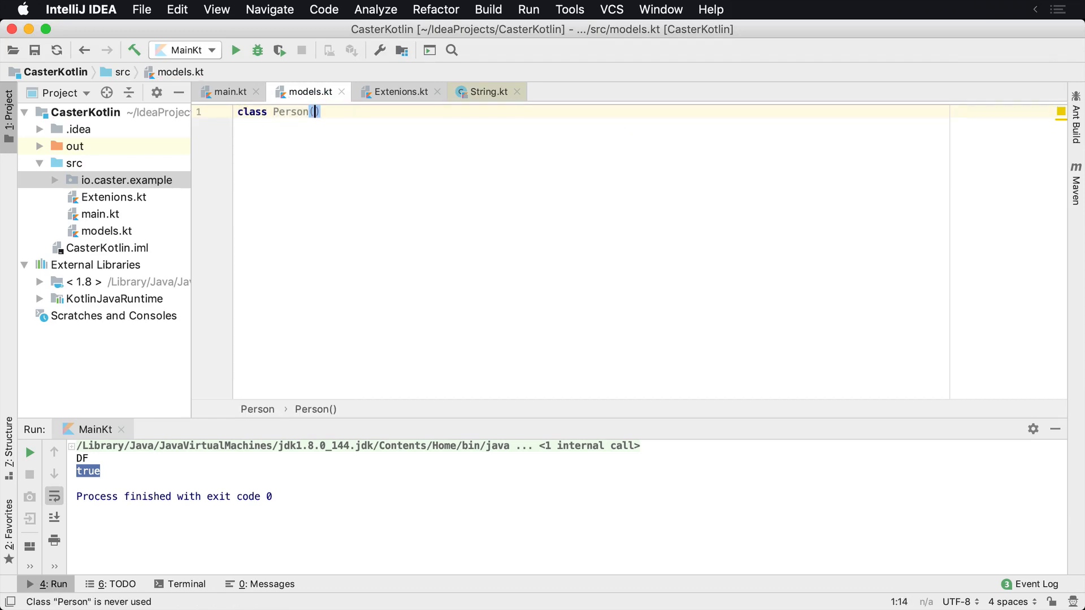
{"action": "type", "text": "van"}
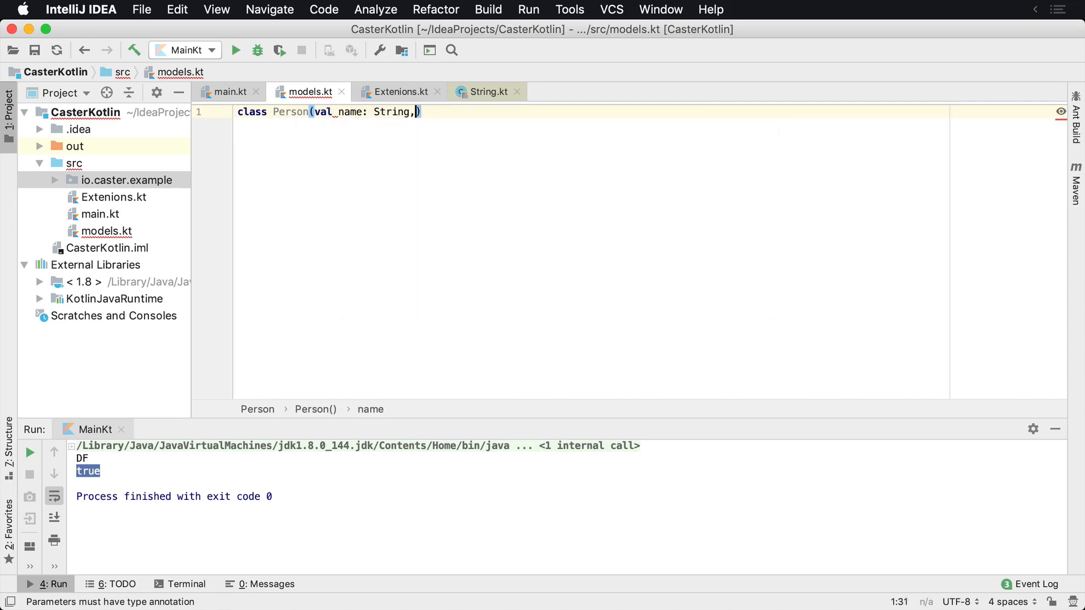
{"action": "type", "text": "val age:"}
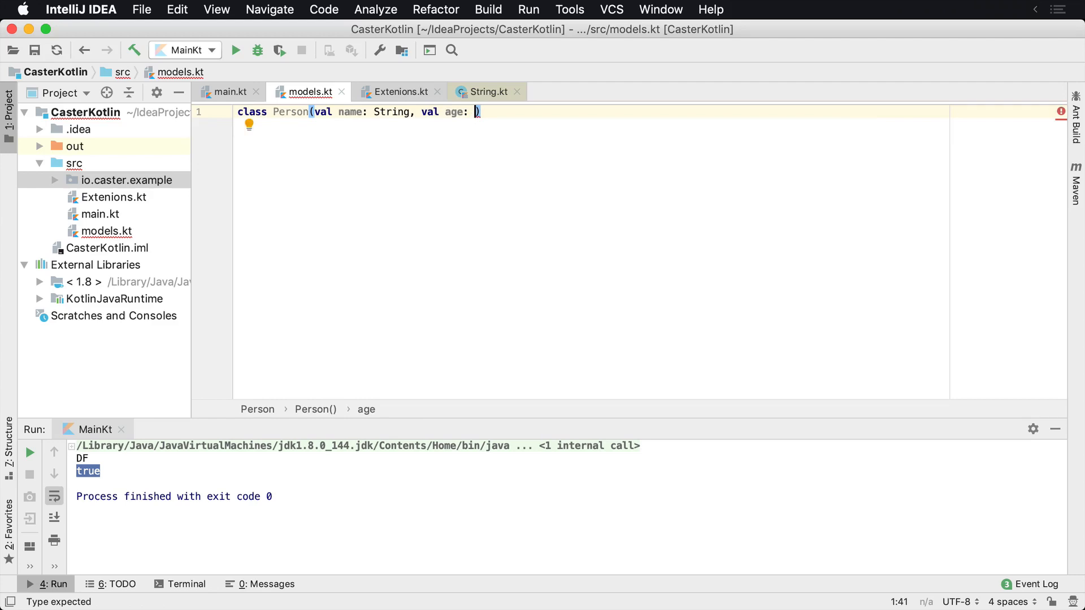
{"action": "left_click", "coordinate": [228, 92]}
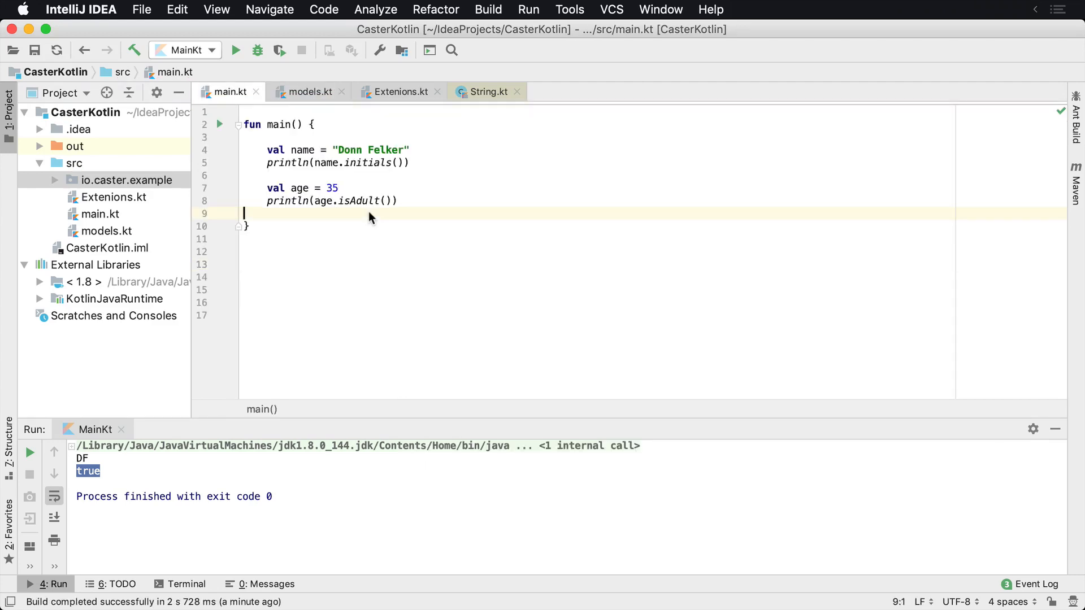
- Declare val person = Person("Donn", 89) in main
{"action": "type", "text": "val person = Person(\"Donn"}
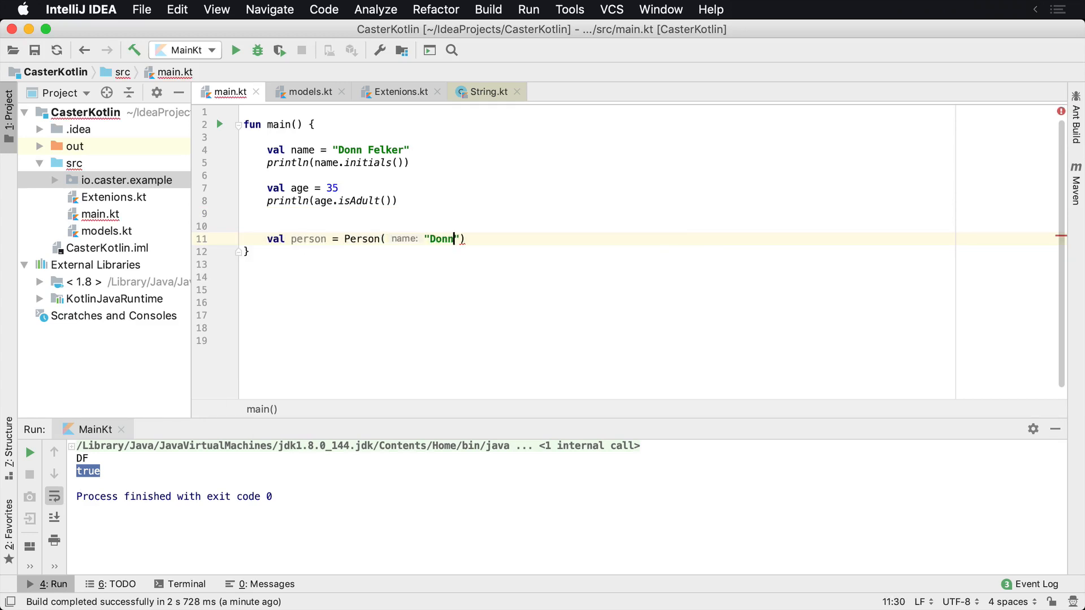
{"action": "type", "text": ", age: 89"}
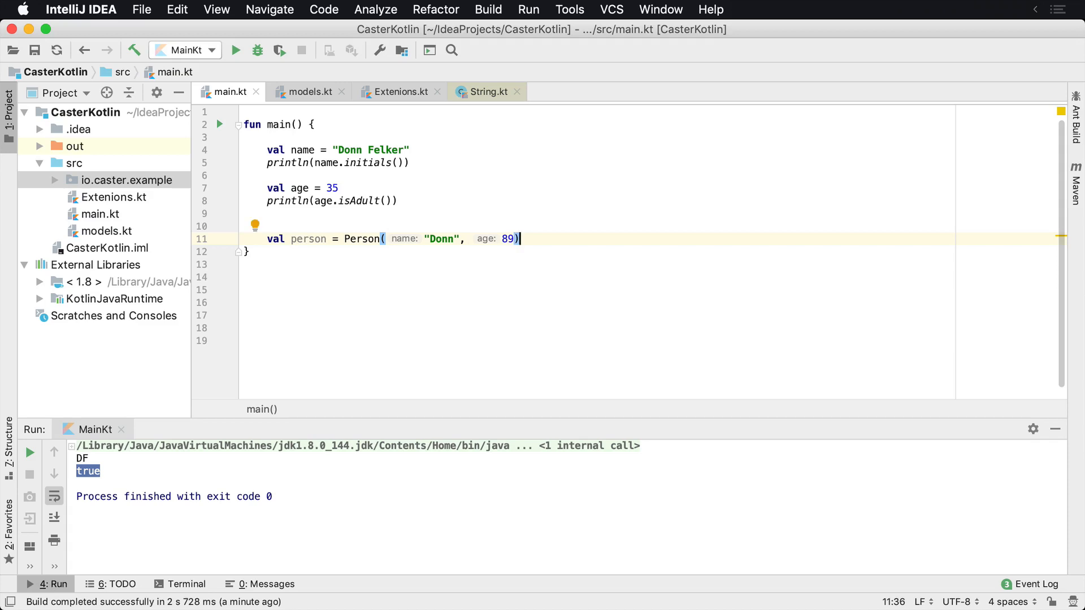
{"action": "key", "text": "enter"}
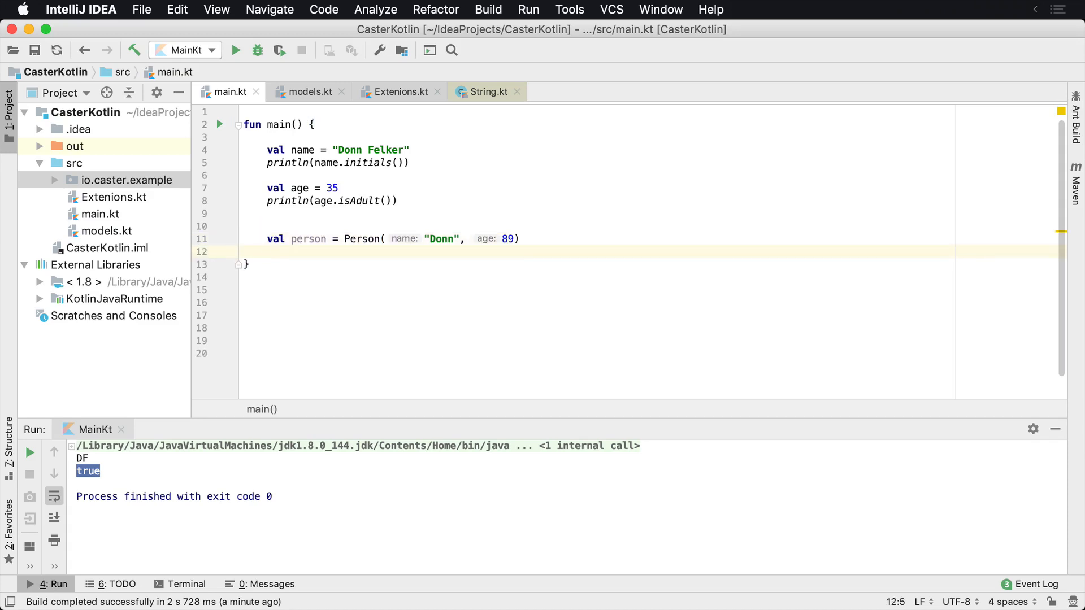
{"action": "left_click", "coordinate": [450, 239]}
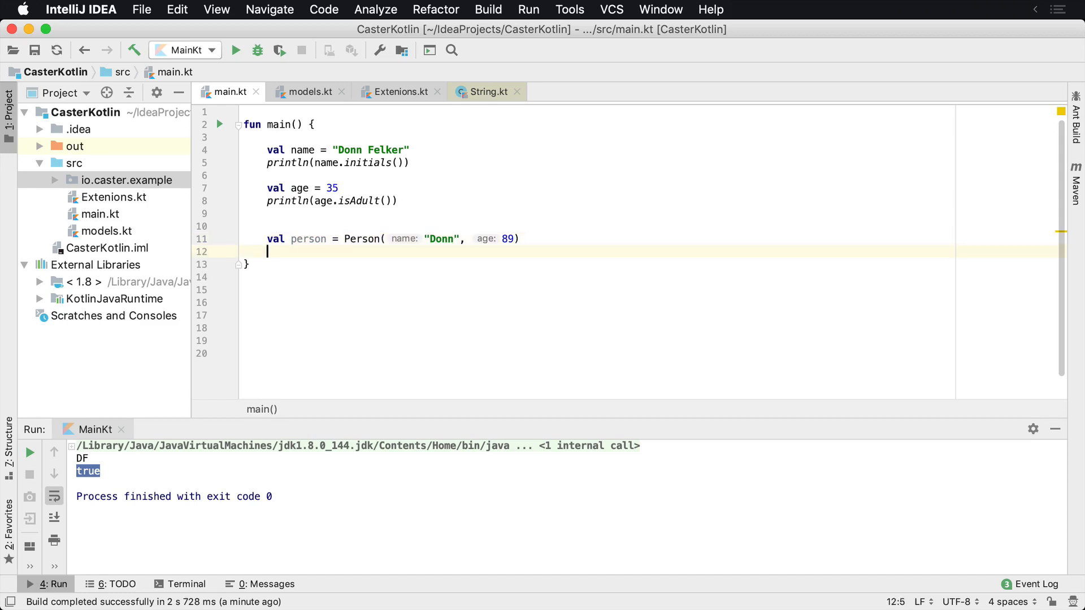
- Print person.name.initials() and run the program
{"action": "type", "text": "person"}
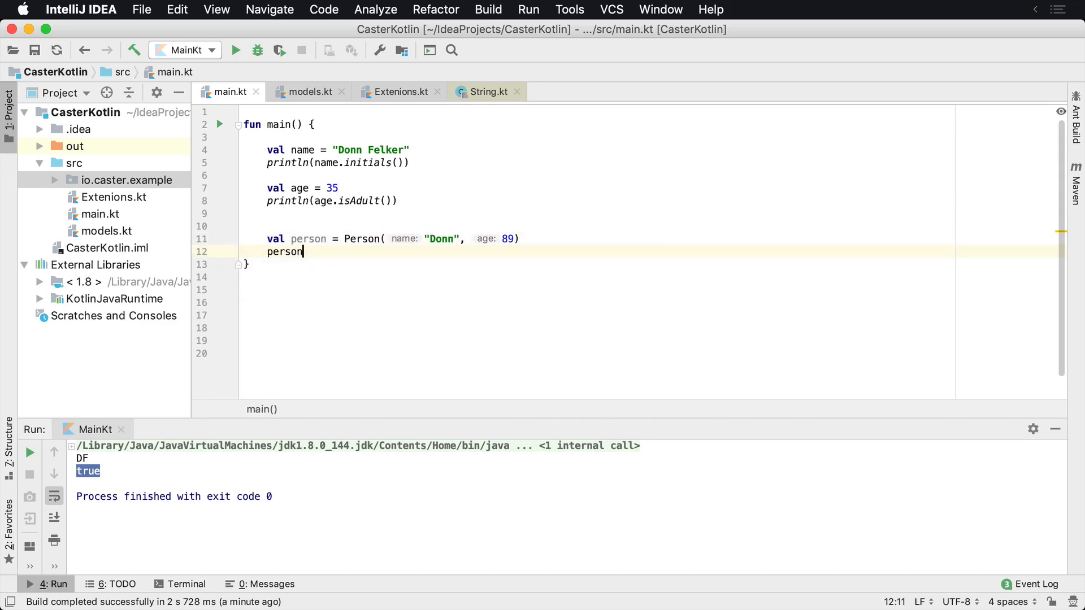
{"action": "type", "text": "."}
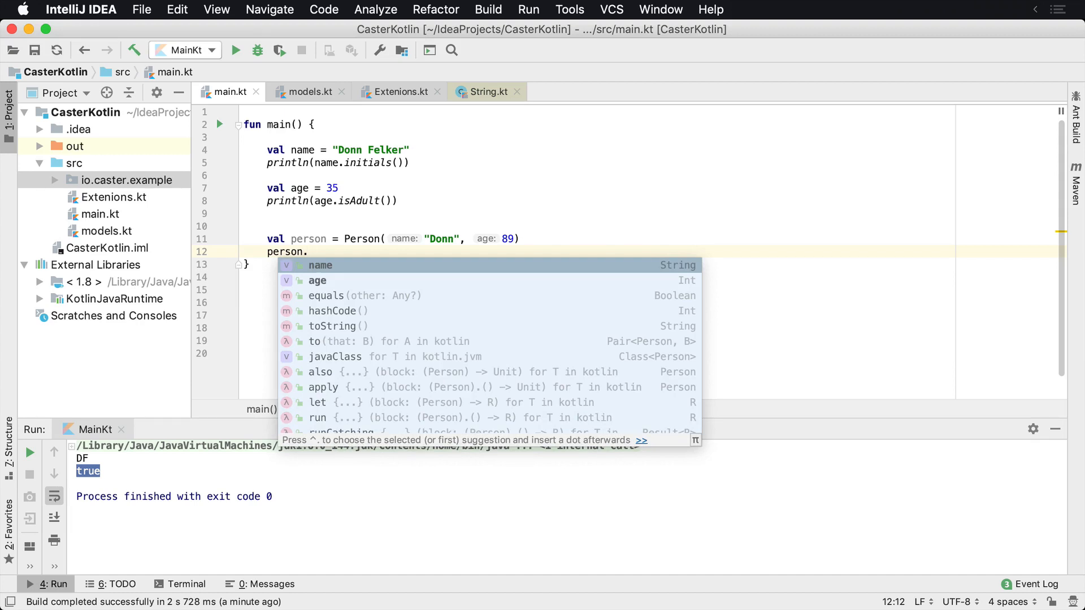
{"action": "type", "text": "ini"}
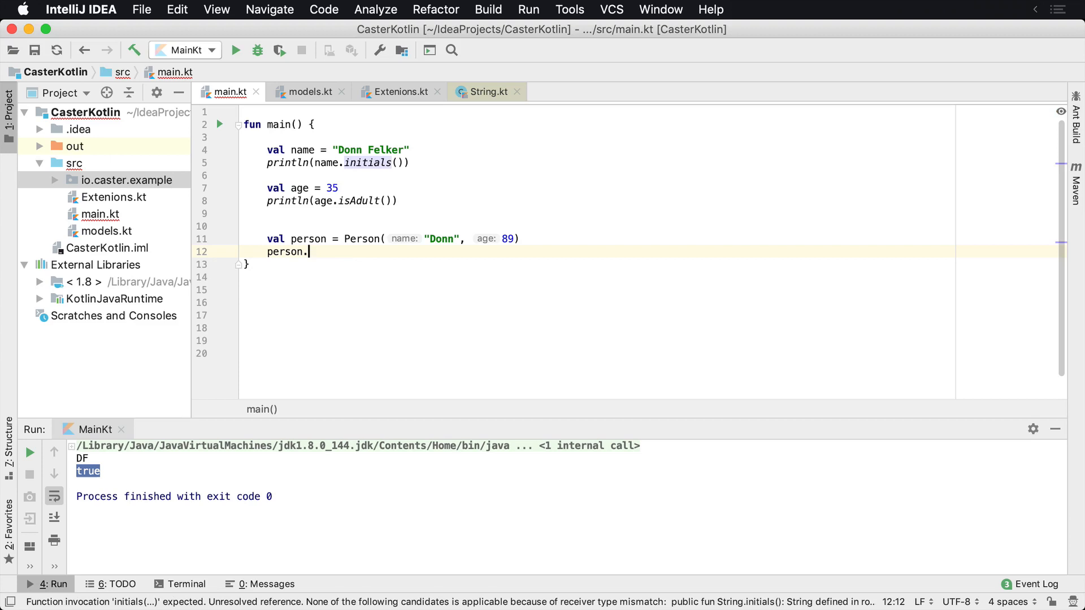
{"action": "type", "text": "name.initials()"}
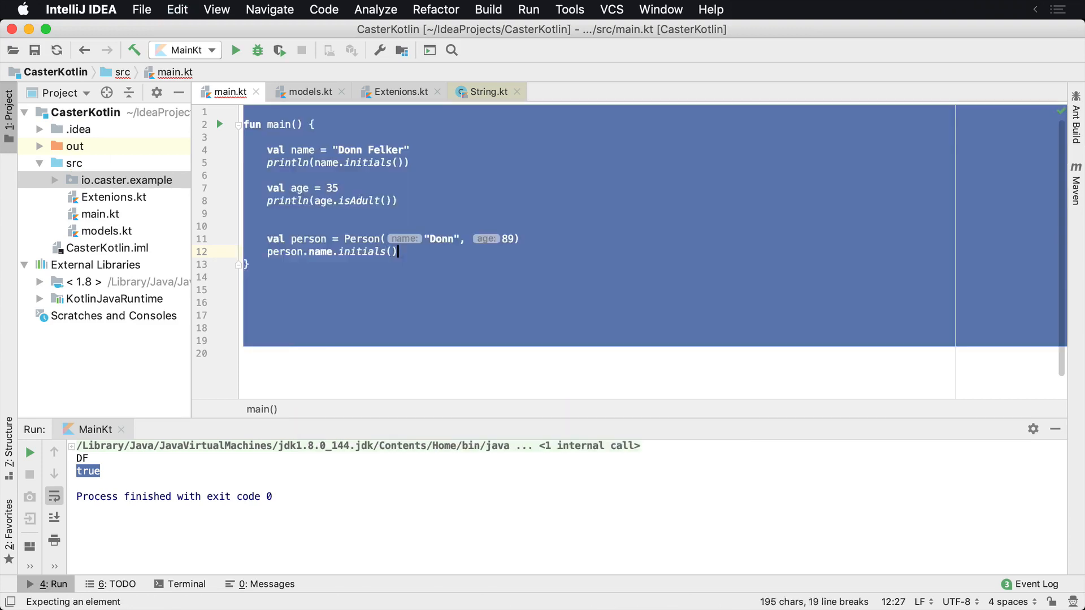
{"action": "type", "text": "println("}
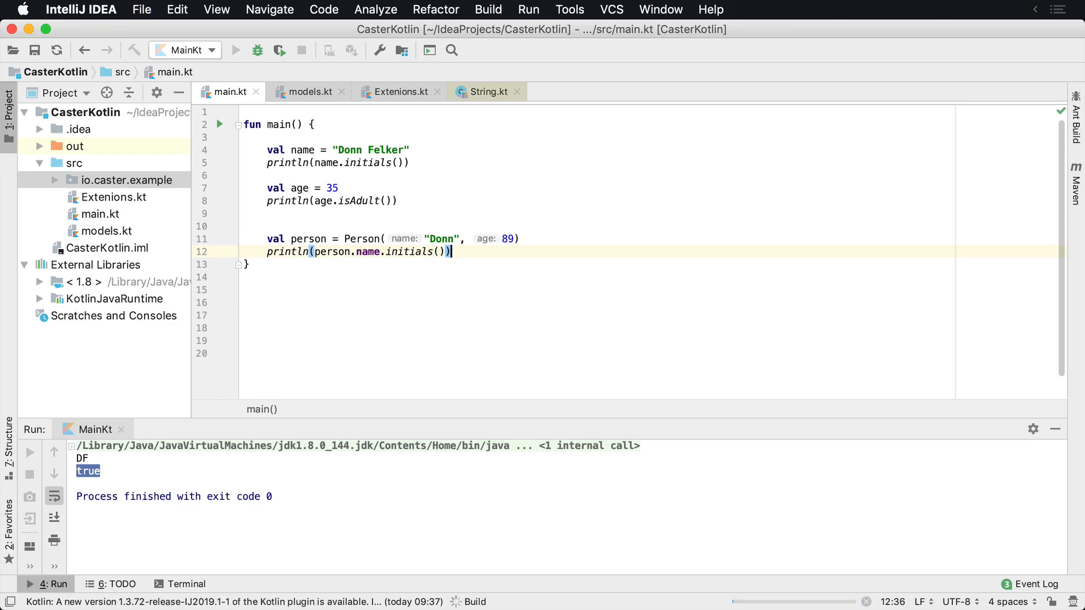
{"action": "left_click", "coordinate": [236, 50]}
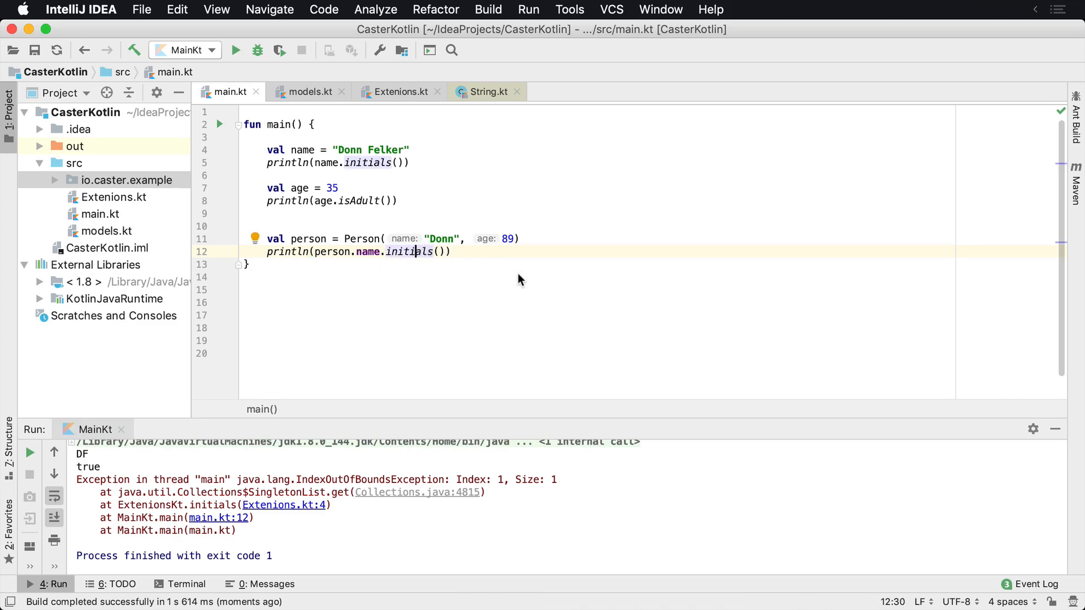
{"action": "mouse_move", "coordinate": [452, 247]}
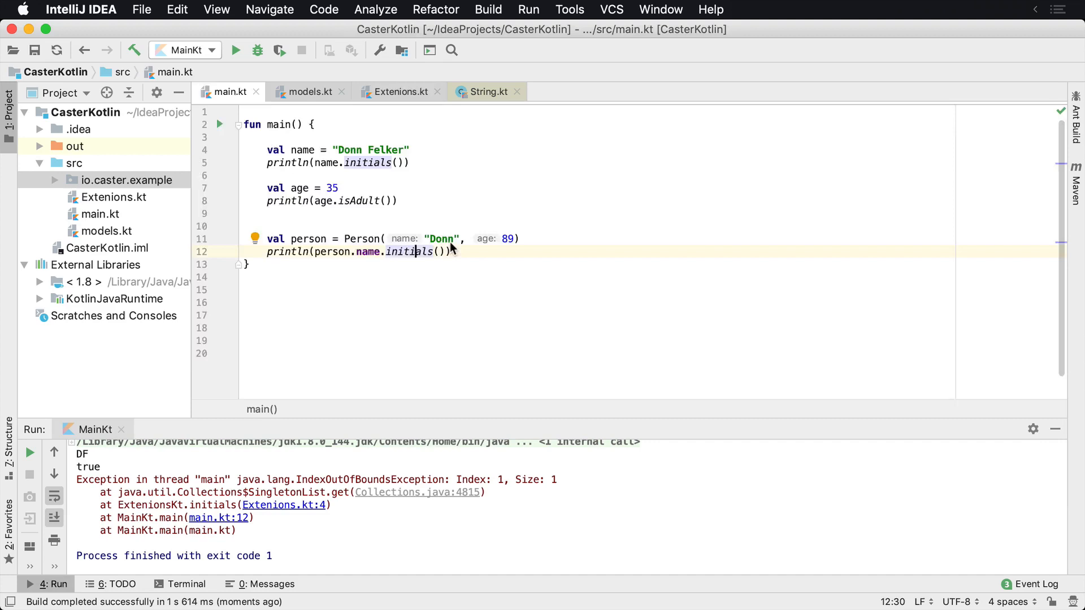
- Trace the IndexOutOfBoundsException to initials() at Extenions.kt:4, then return to main.kt
{"action": "left_click", "coordinate": [399, 91]}
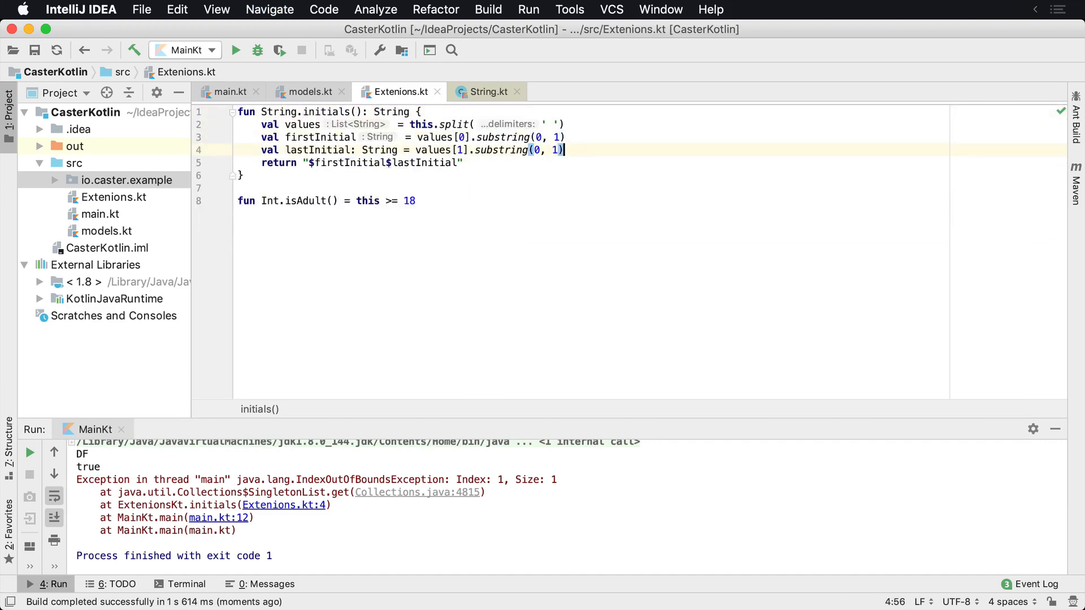
{"action": "left_click", "coordinate": [301, 112]}
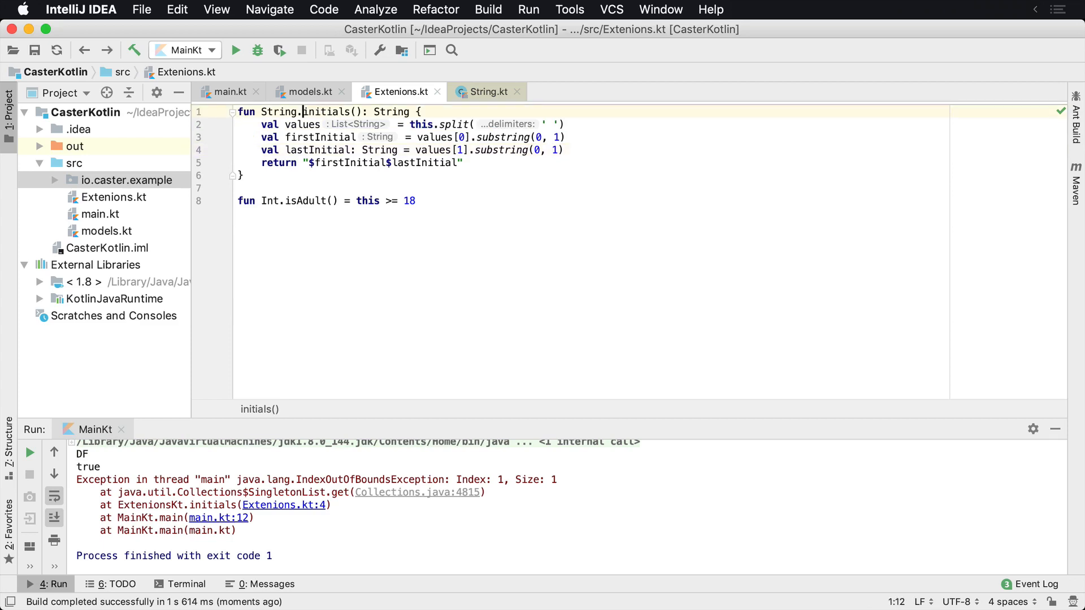
{"action": "left_click", "coordinate": [228, 91]}
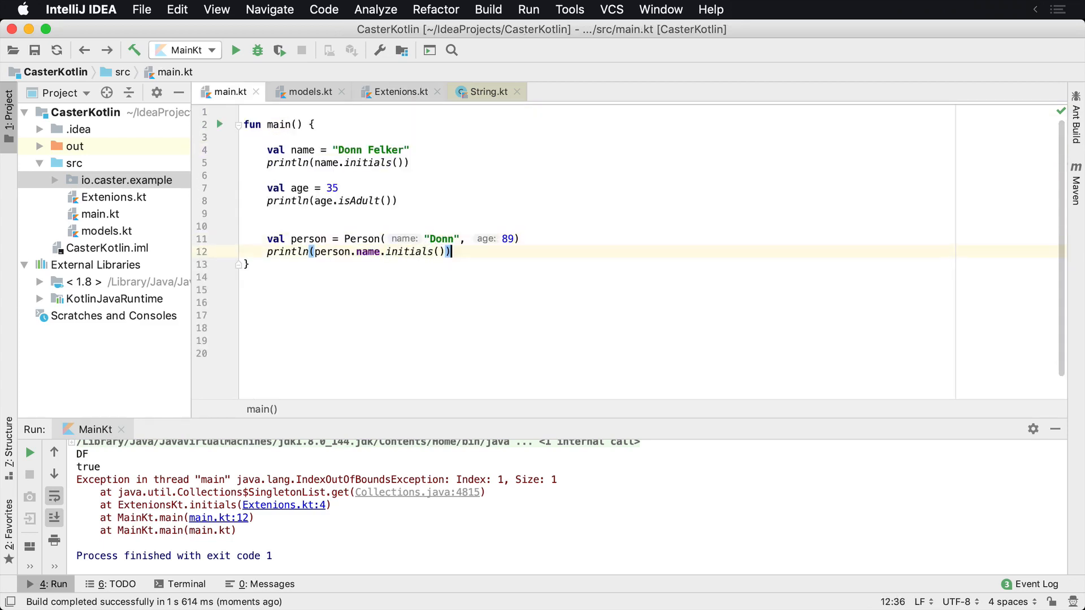
- Temporarily name the person Donn Felker and run, then undo back to Donn
{"action": "type", "text": "Feker"}
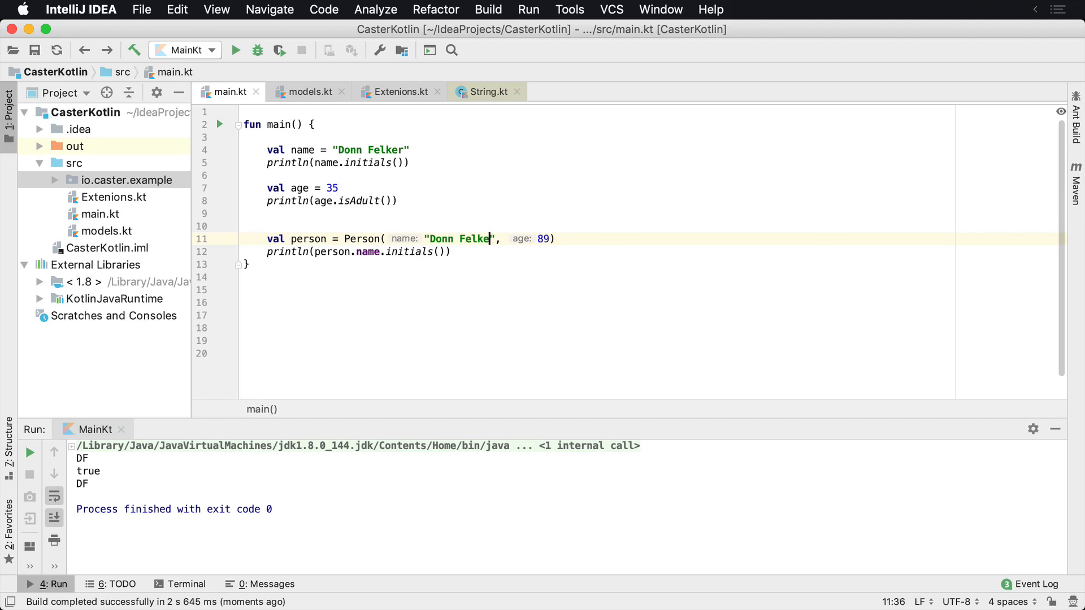
{"action": "key", "text": "BackSpace"}
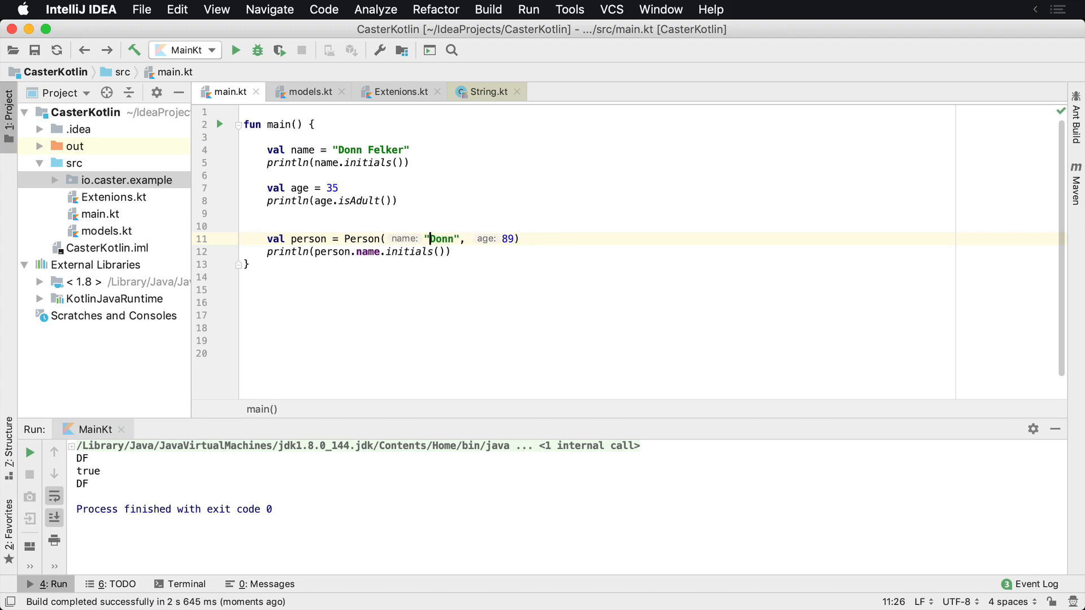
- Give Person firstName, lastName and age parameters in models.kt, then update main.kt's Person call
{"action": "left_click", "coordinate": [309, 91]}
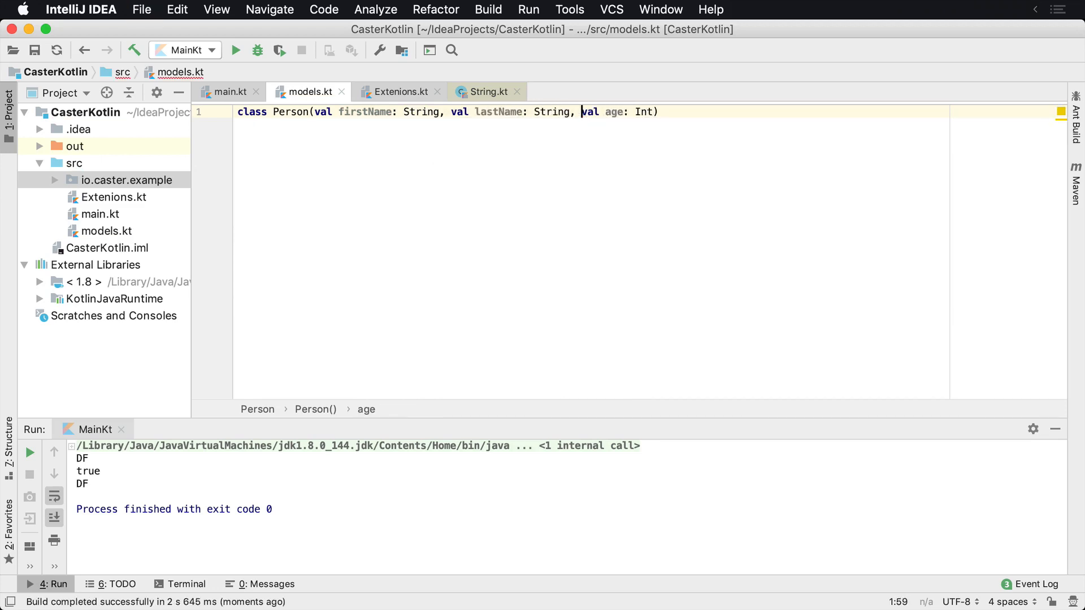
{"action": "left_click", "coordinate": [274, 111]}
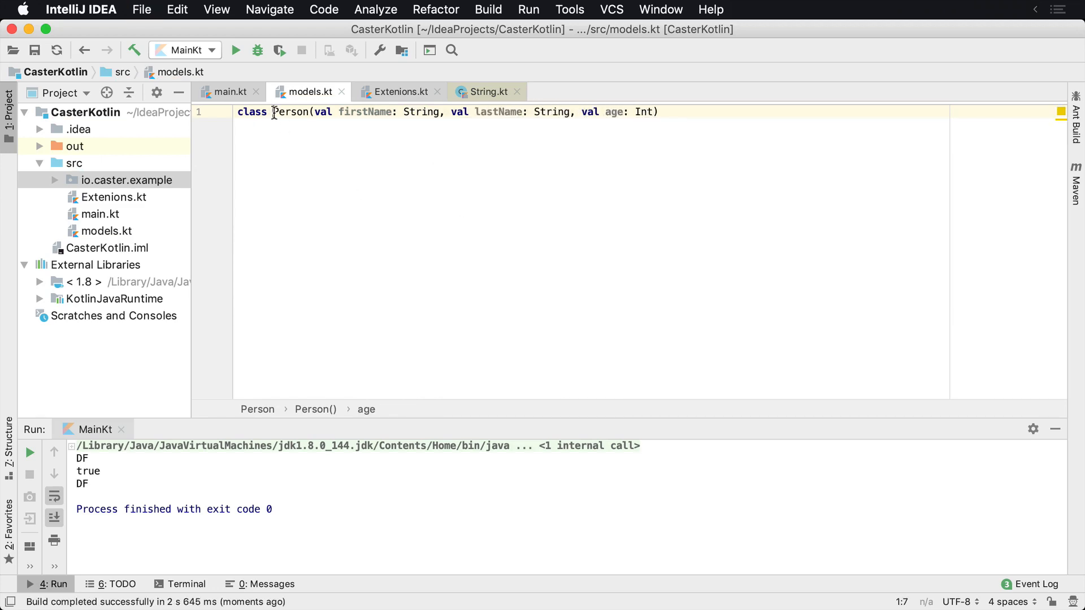
{"action": "left_click", "coordinate": [227, 92]}
{"action": "type", "text": "val person = Person(\"Donn\", \"FElke\")"}
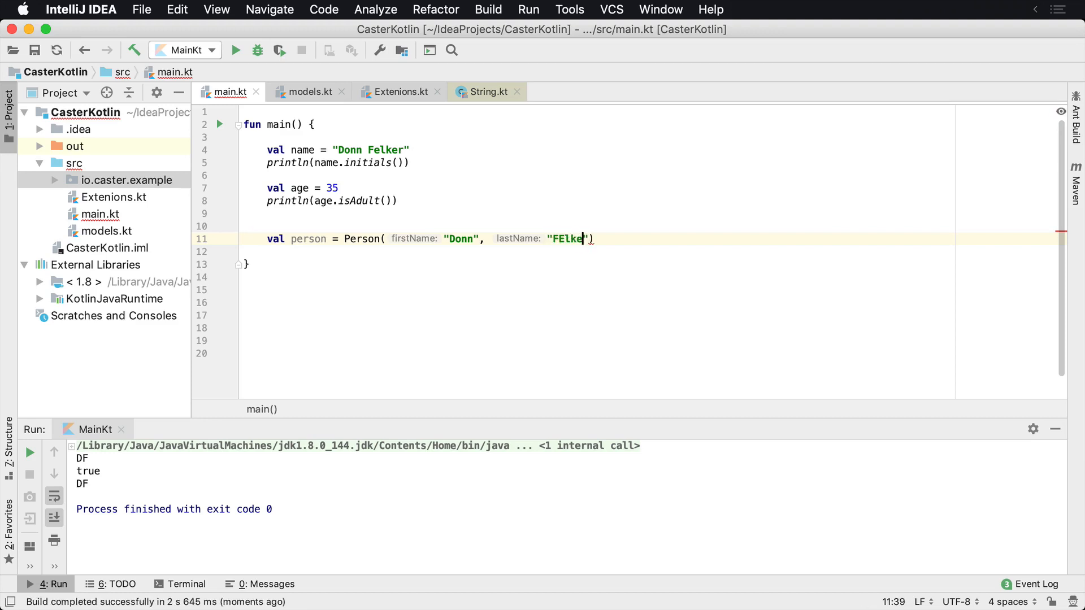
- Build Person("Donn", "Felker", age: 90) and print its first and last name, running to see Donn Felker
{"action": "key", "text": "backspace"}
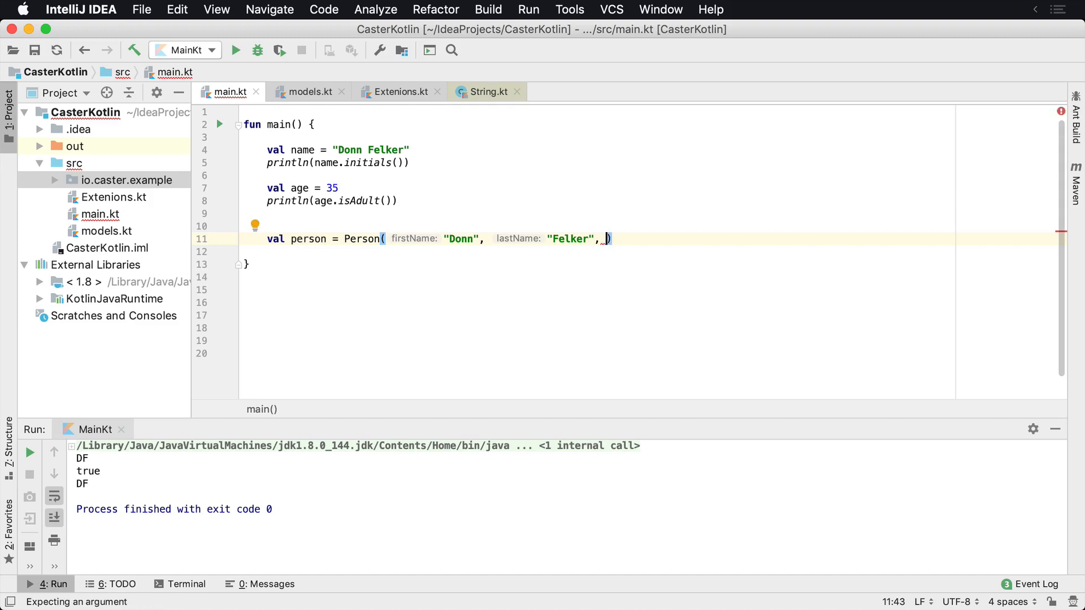
{"action": "type", "text": "age: 90"}
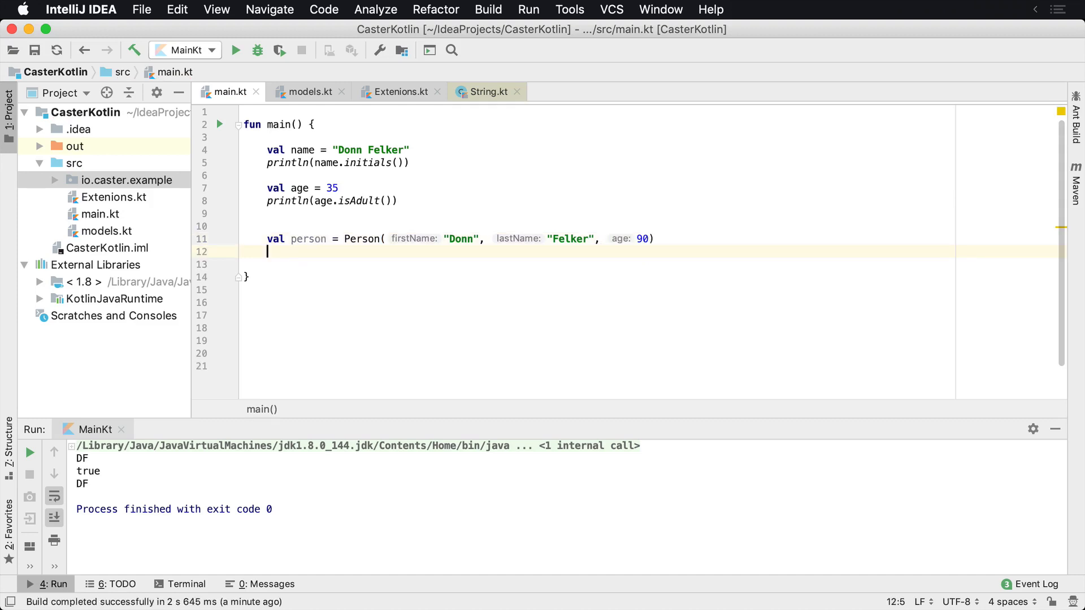
{"action": "type", "text": "println("}
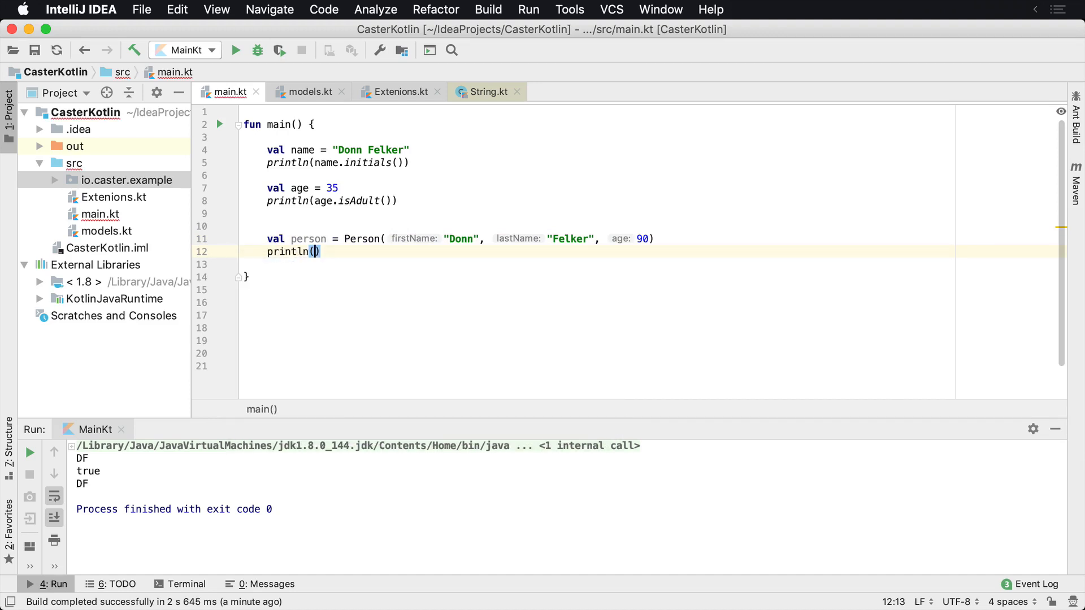
{"action": "type", "text": "#"}
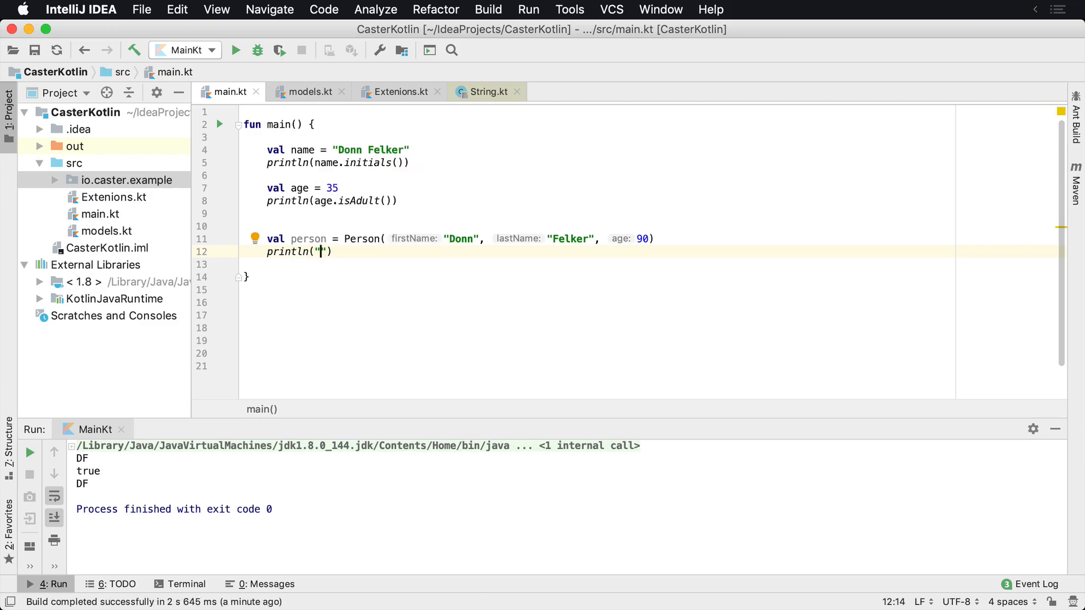
{"action": "type", "text": "${person"}
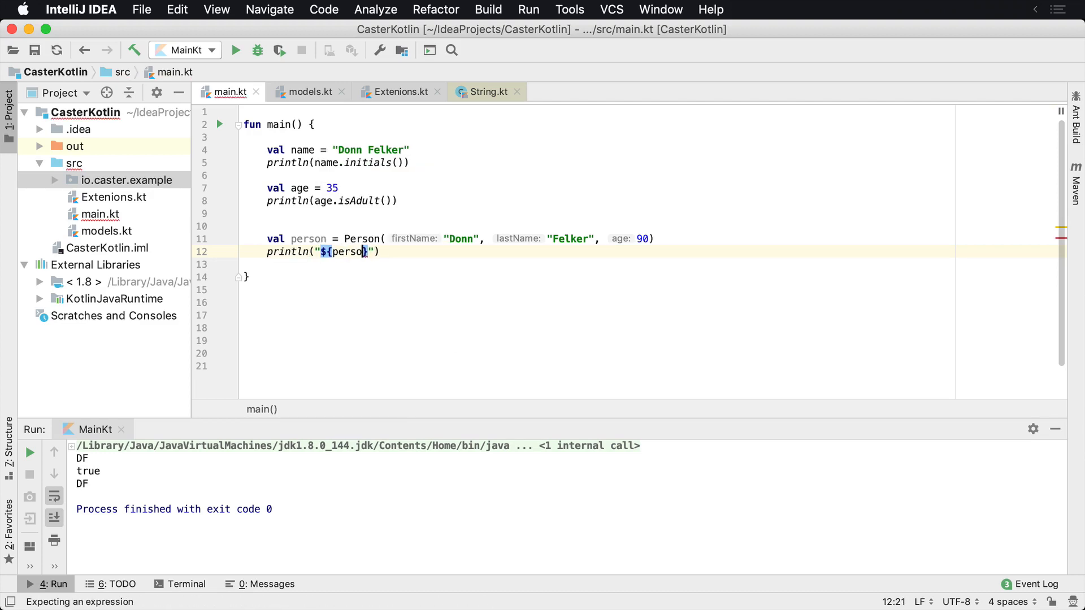
{"action": "type", "text": ".firstName} ${person.lastName"}
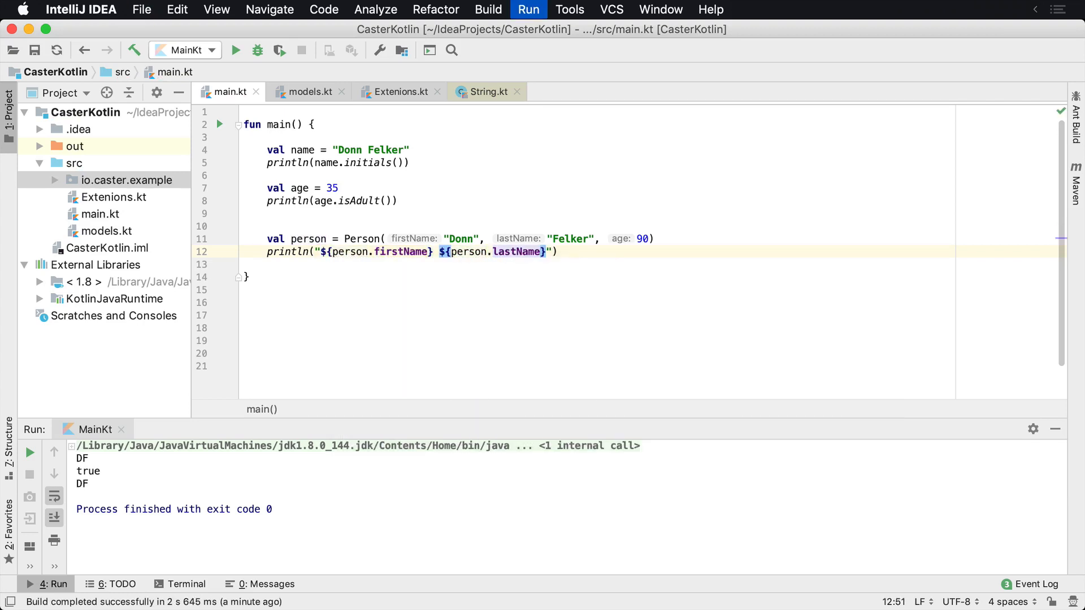
{"action": "left_click", "coordinate": [528, 9]}
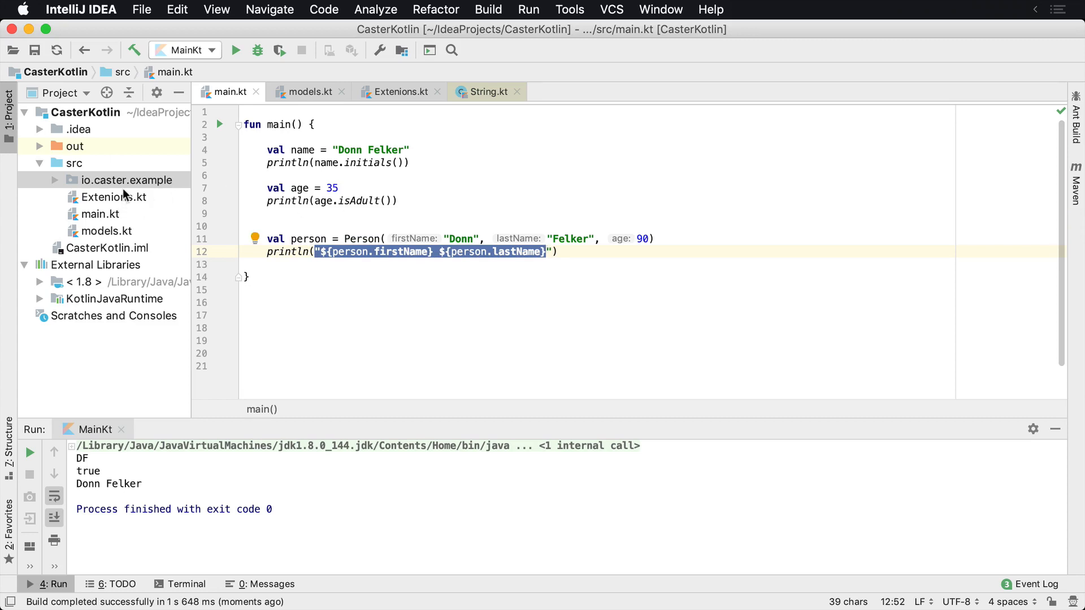
- Write fun Person.fullName() = "${this.firstName} ${this.lastName}" in Extenions.kt, then return to main.kt
{"action": "left_click", "coordinate": [397, 91]}
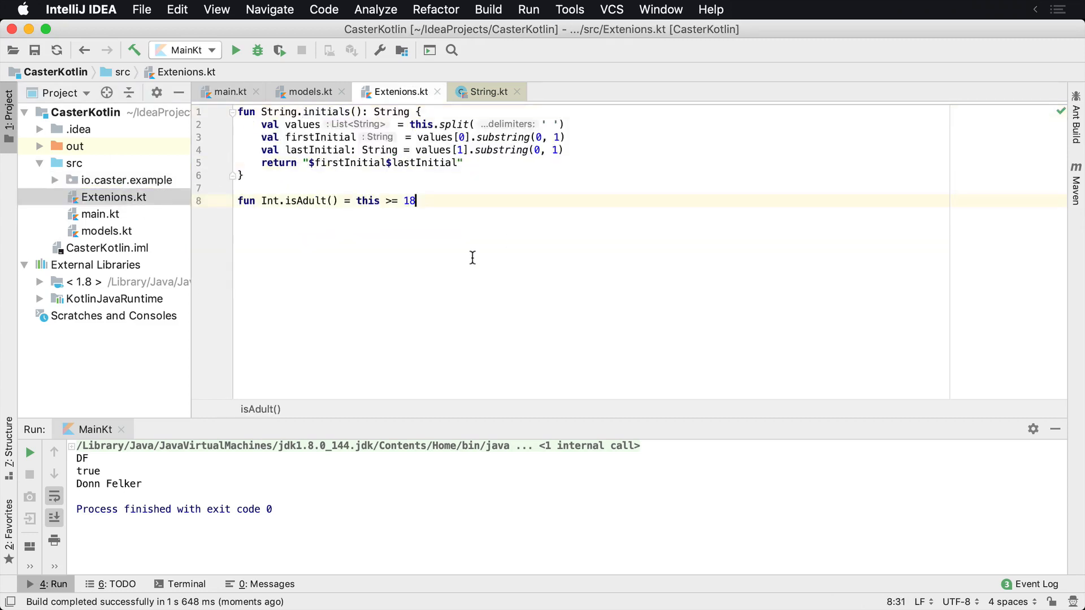
{"action": "type", "text": "fun Person"}
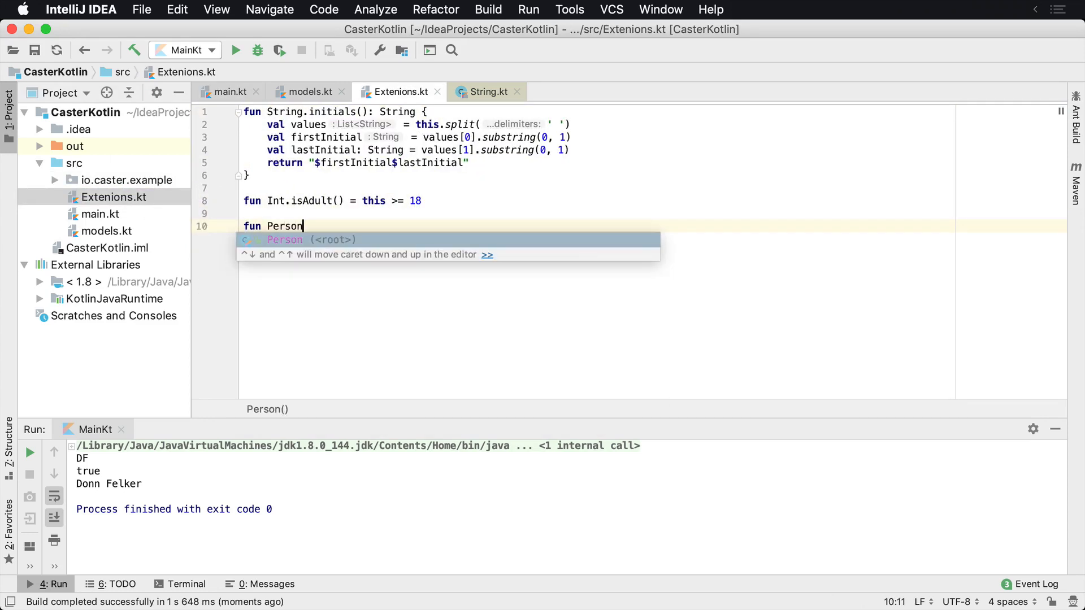
{"action": "type", "text": ".fullF"}
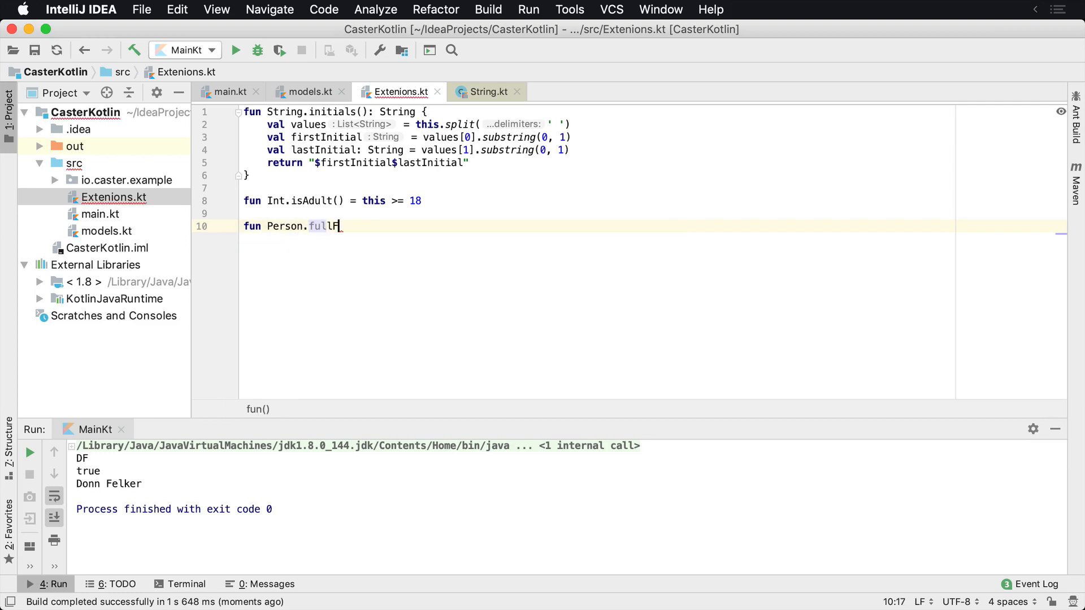
{"action": "type", "text": "ame("}
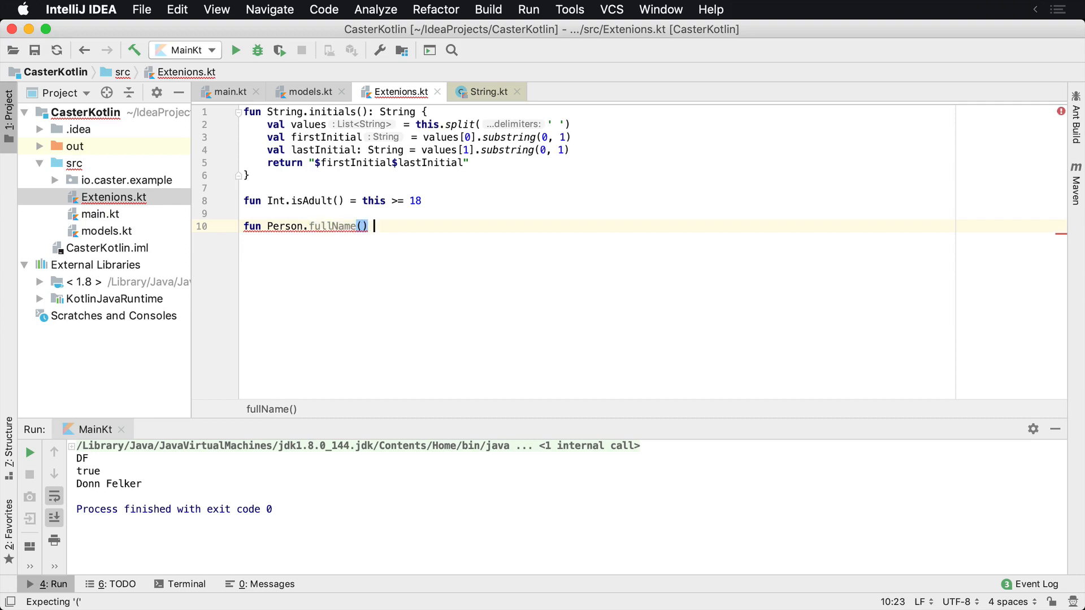
{"action": "type", "text": "="}
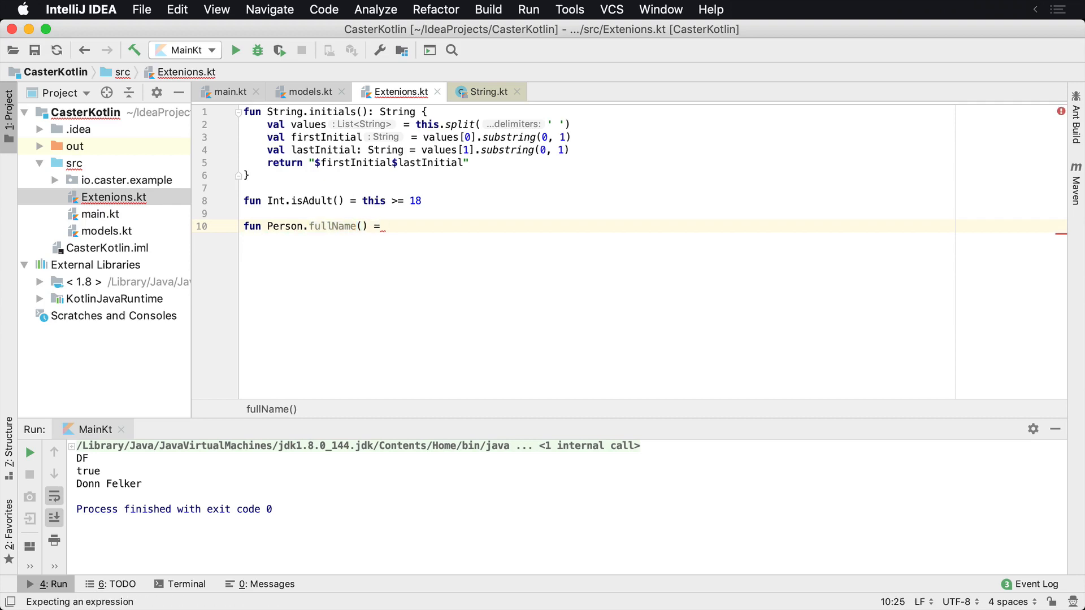
{"action": "type", "text": "this."}
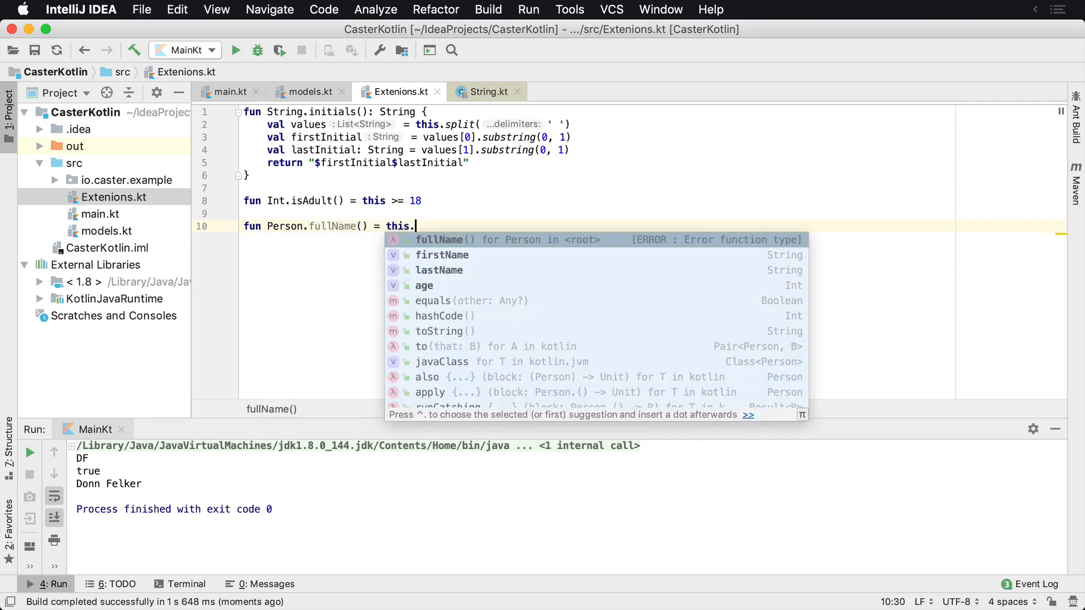
{"action": "left_click", "coordinate": [442, 255]}
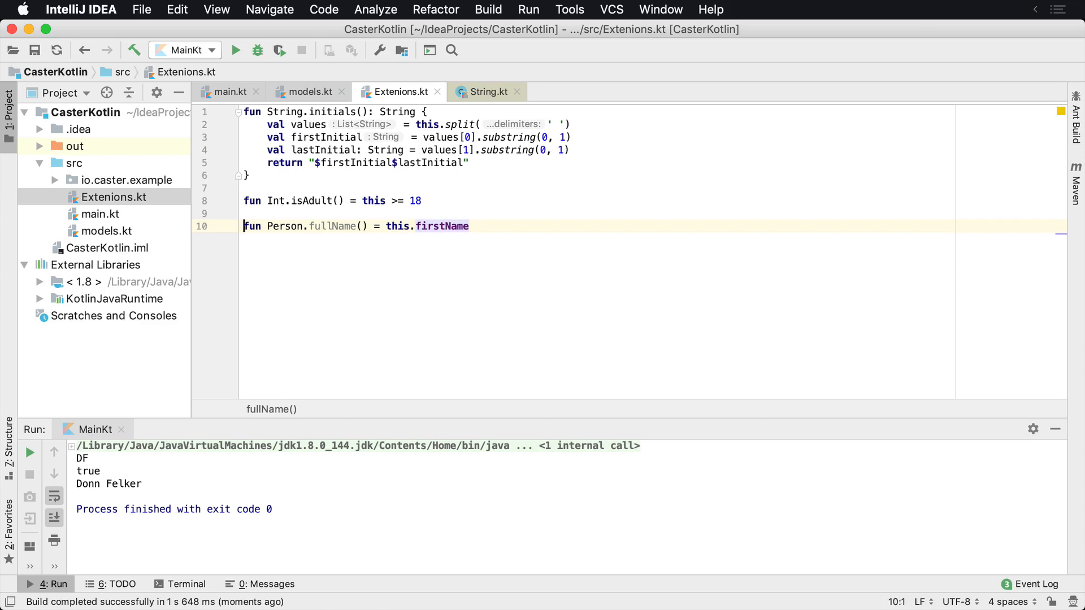
{"action": "left_click", "coordinate": [379, 226]}
{"action": "type", "text": "\""}
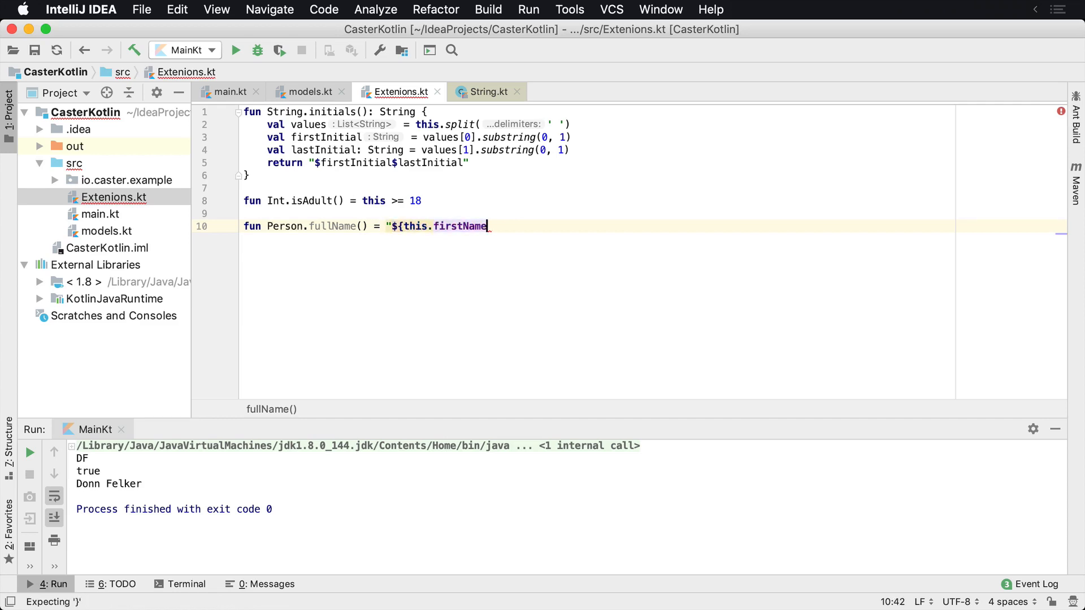
{"action": "type", "text": "${this}"}
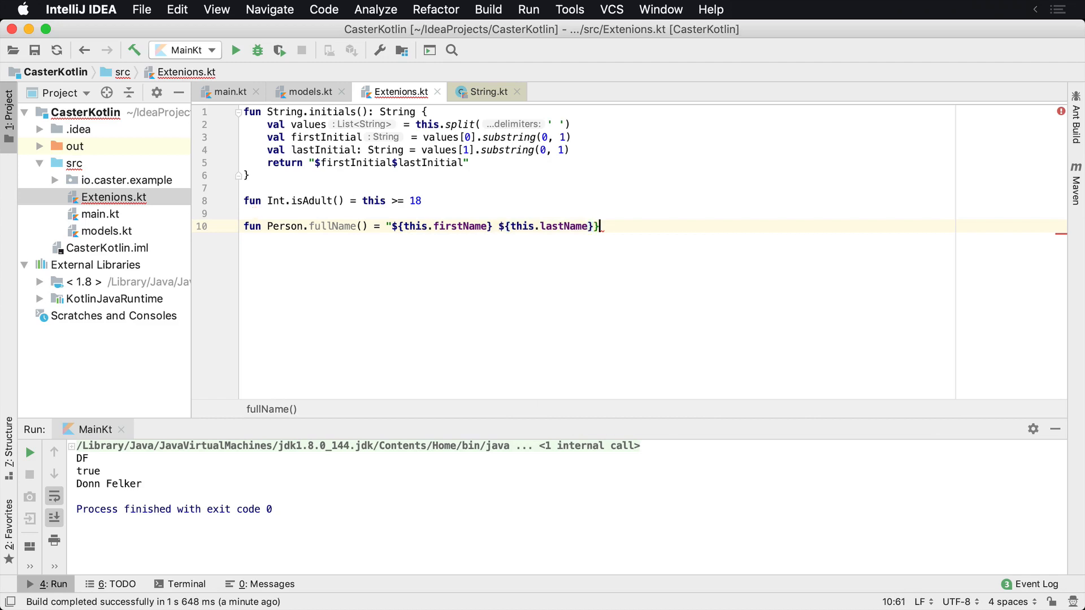
{"action": "left_click", "coordinate": [226, 91]}
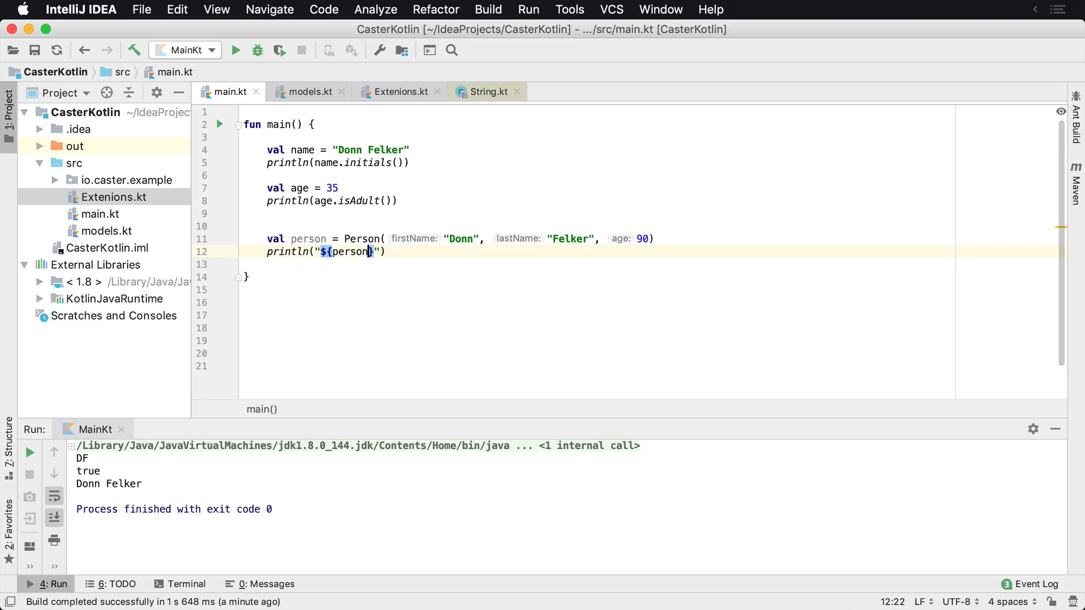
- Print person.fullName() and run it, then rename the person John Smith and view models.kt
{"action": "type", "text": ".fullName()"}
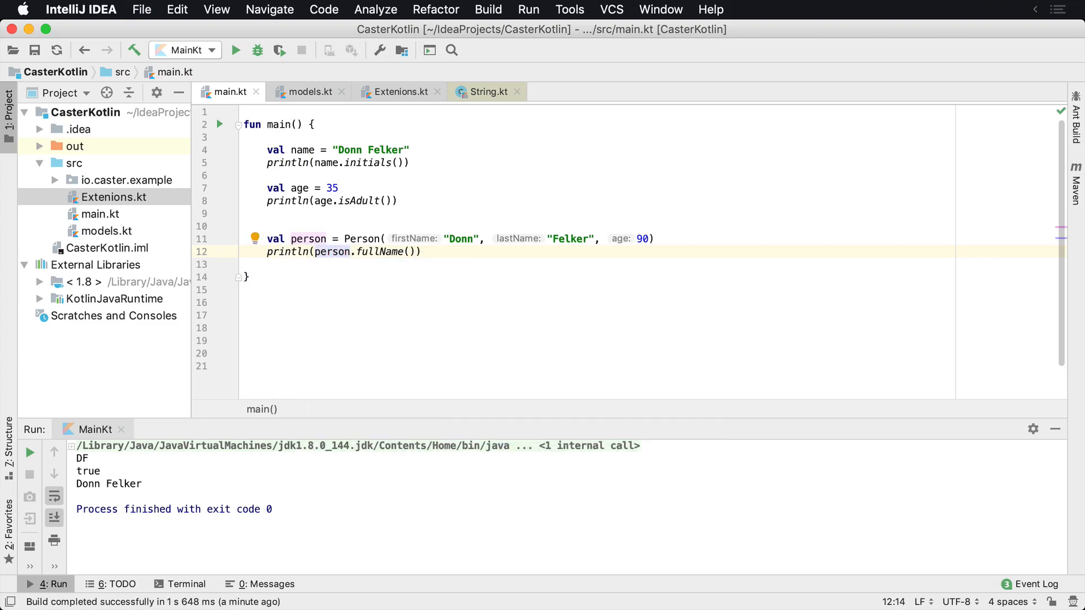
{"action": "left_click", "coordinate": [235, 50]}
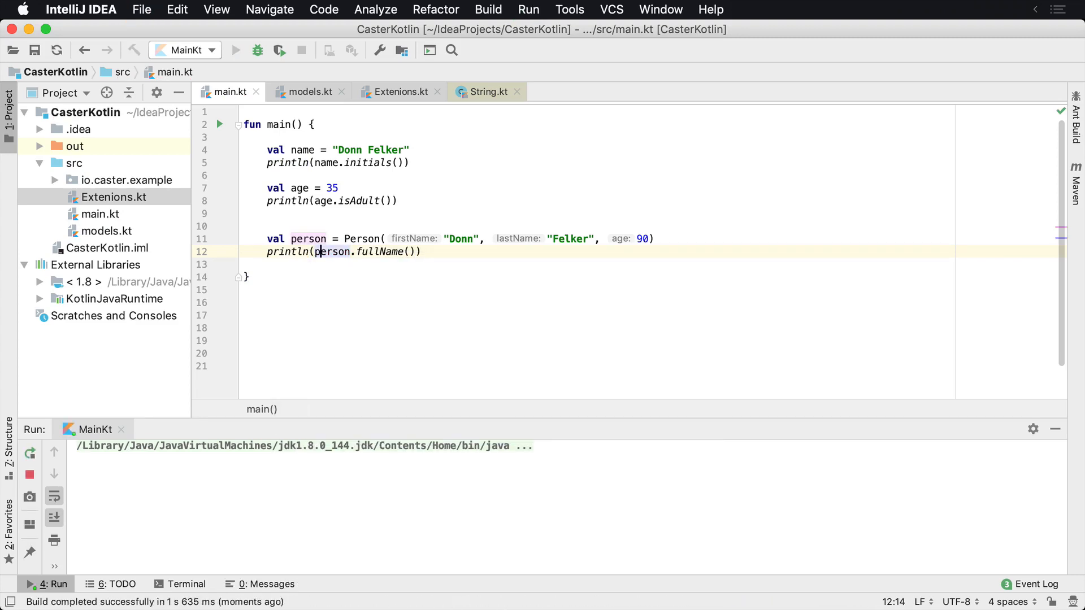
{"action": "left_click", "coordinate": [235, 50]}
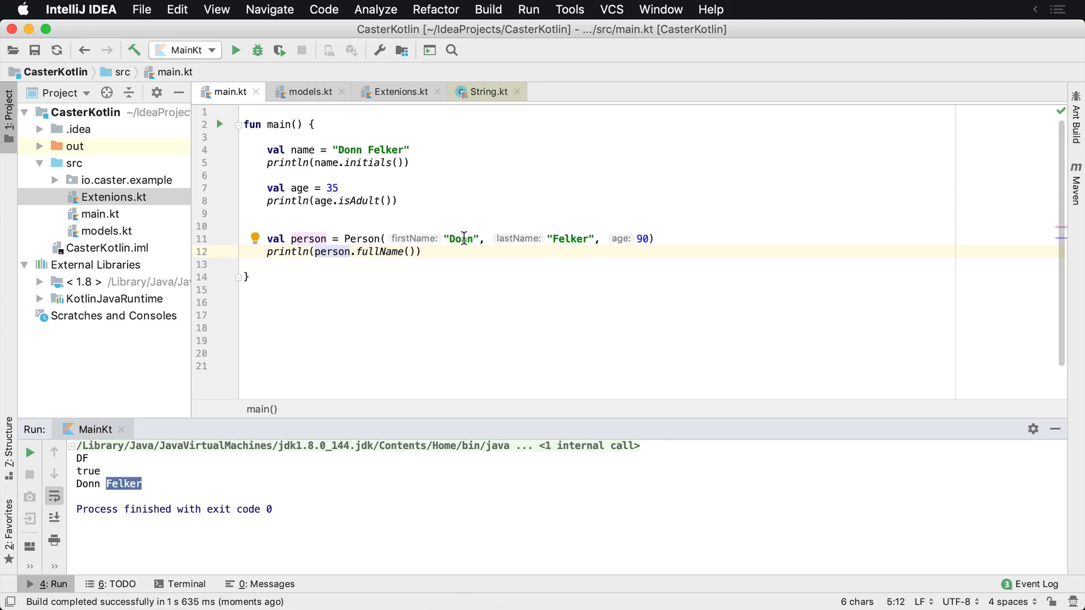
{"action": "type", "text": "John"}
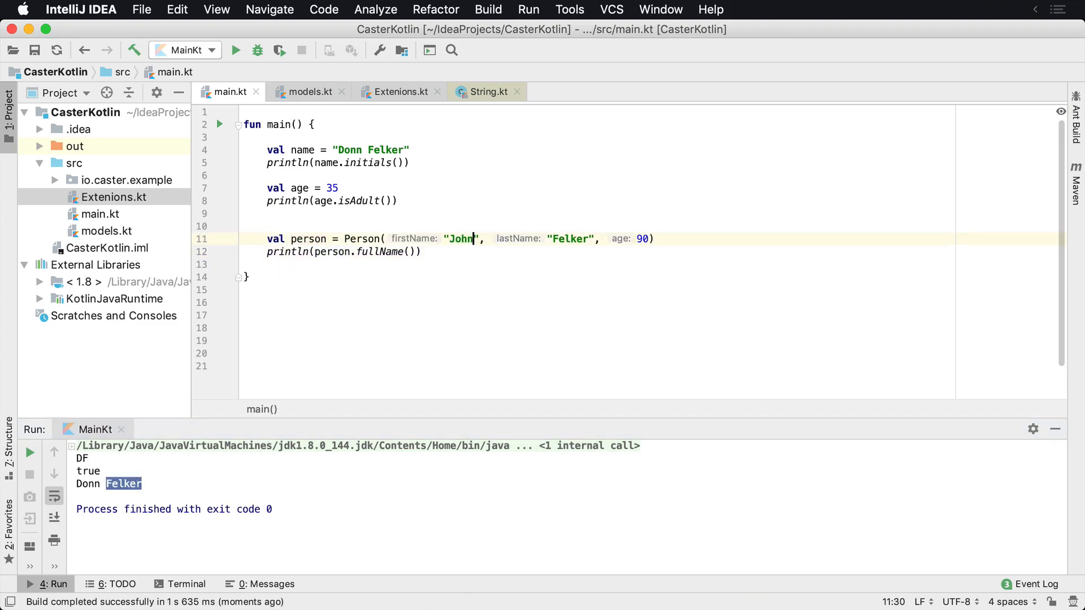
{"action": "type", "text": "Smith"}
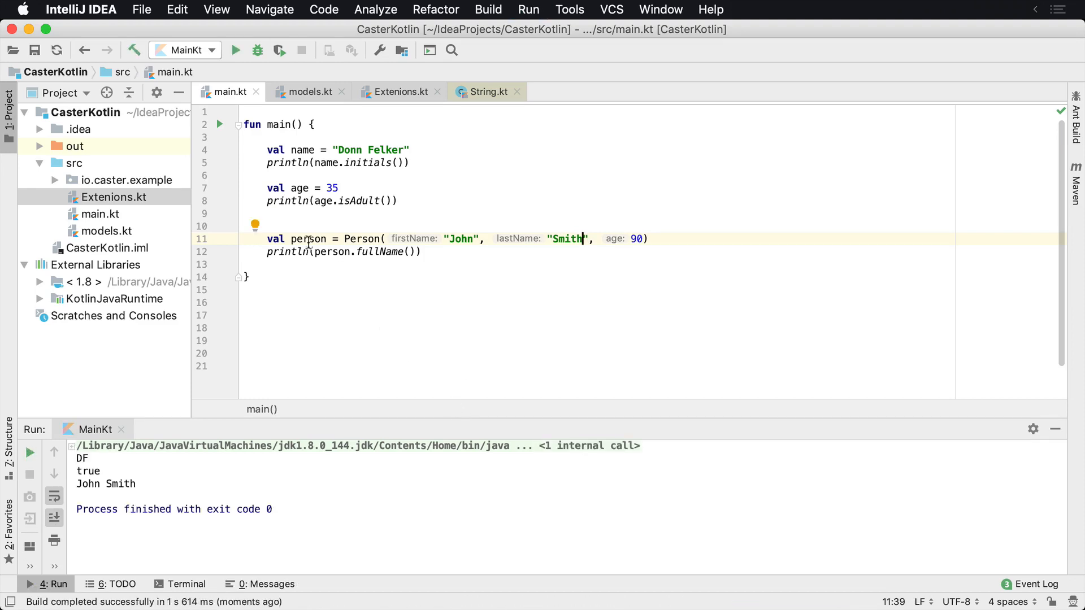
{"action": "left_click", "coordinate": [309, 91]}
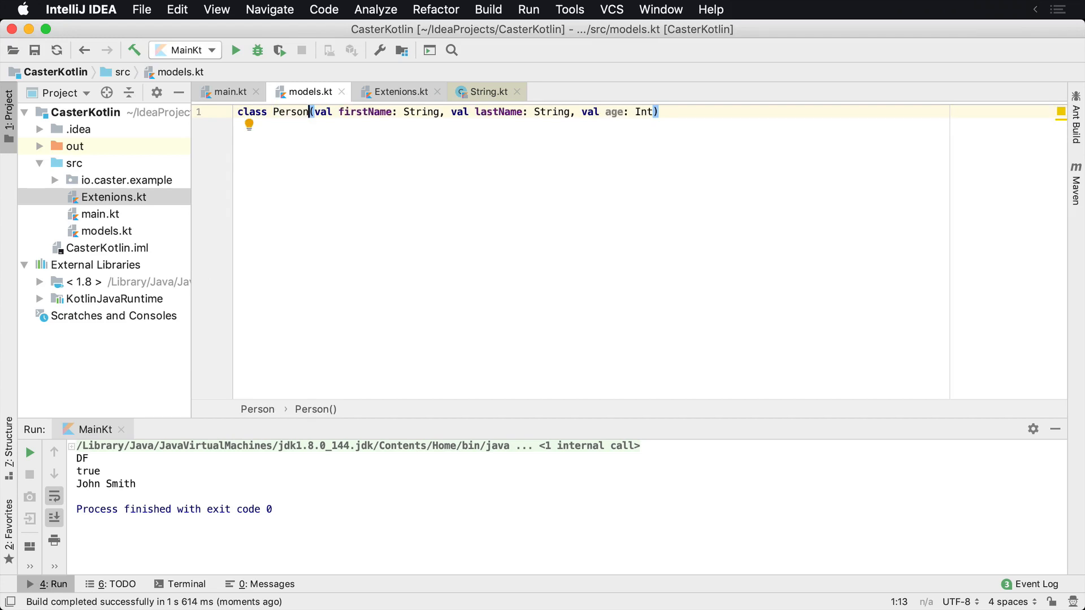
- Look over initials, isAdult and fullName in Extenions.kt, highlighting fullName's Person receiver, then return to main.kt
{"action": "left_click", "coordinate": [228, 91]}
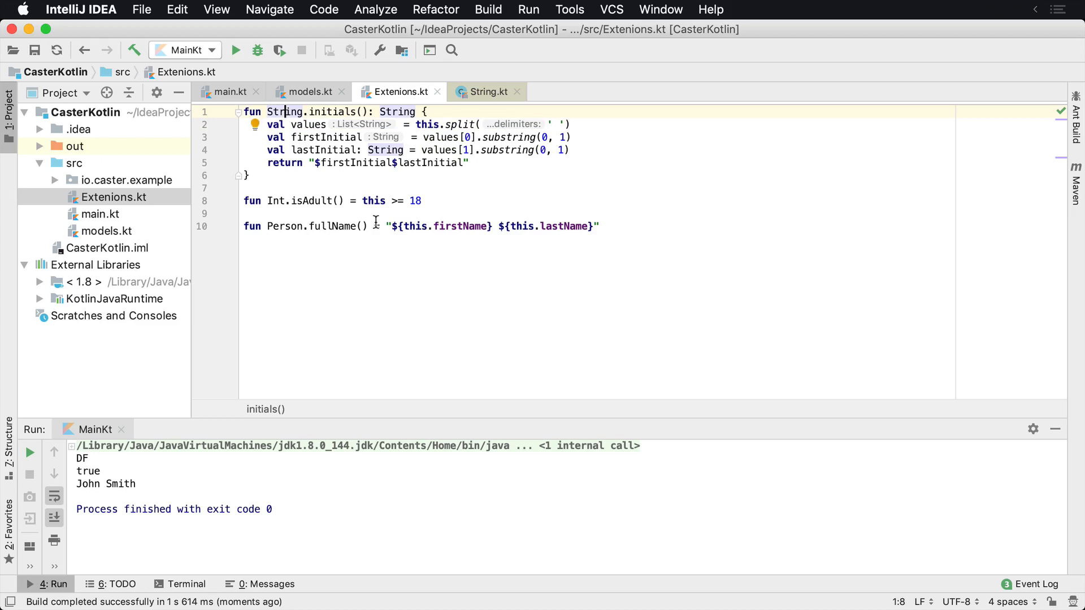
{"action": "mouse_move", "coordinate": [417, 182]}
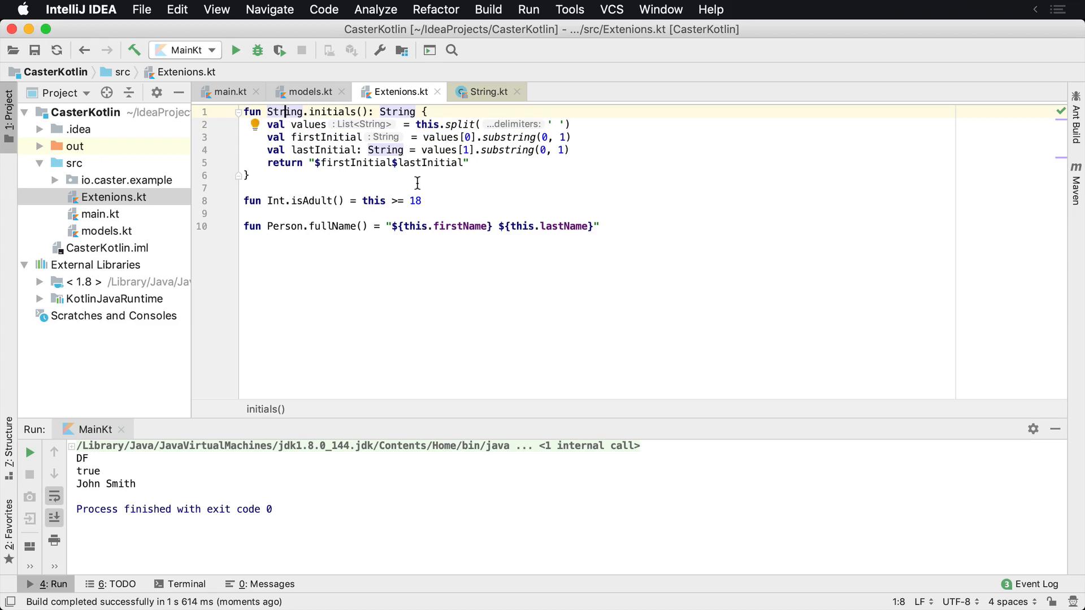
{"action": "mouse_move", "coordinate": [289, 201]}
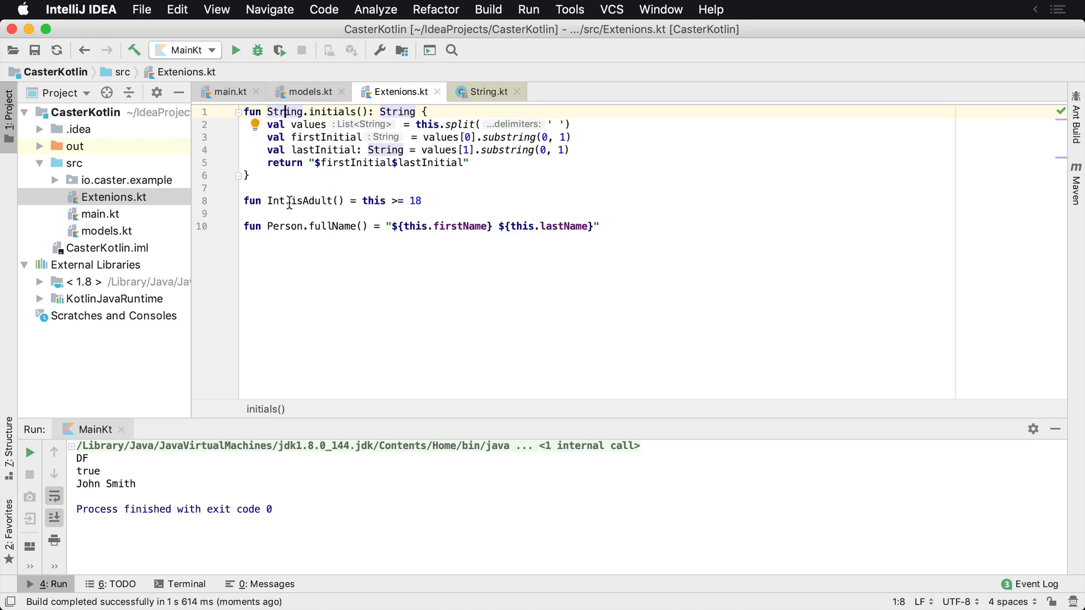
{"action": "double_click", "coordinate": [284, 226]}
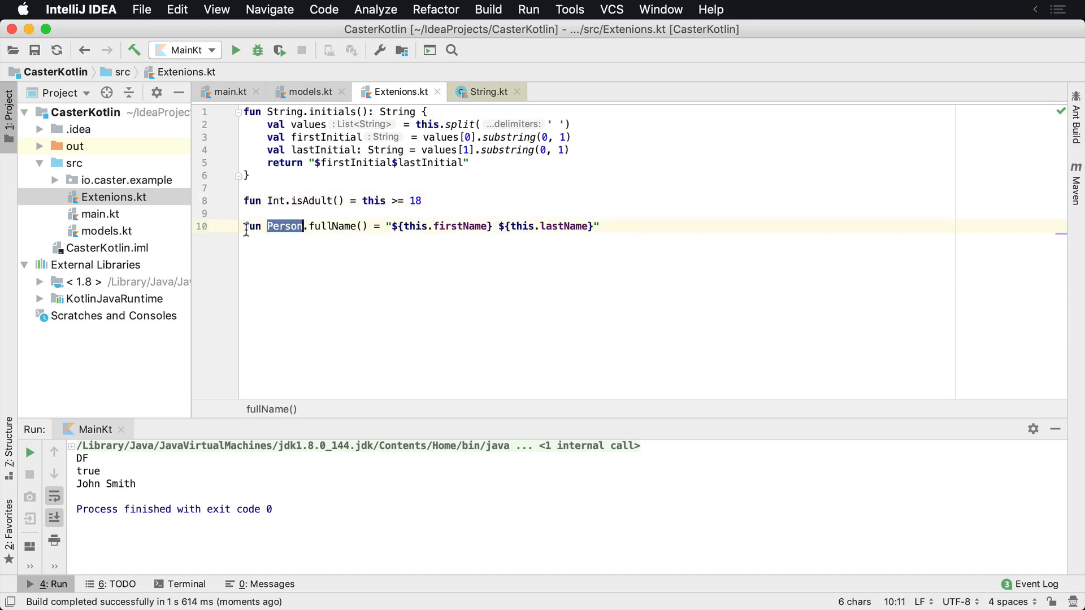
{"action": "left_click", "coordinate": [302, 226]}
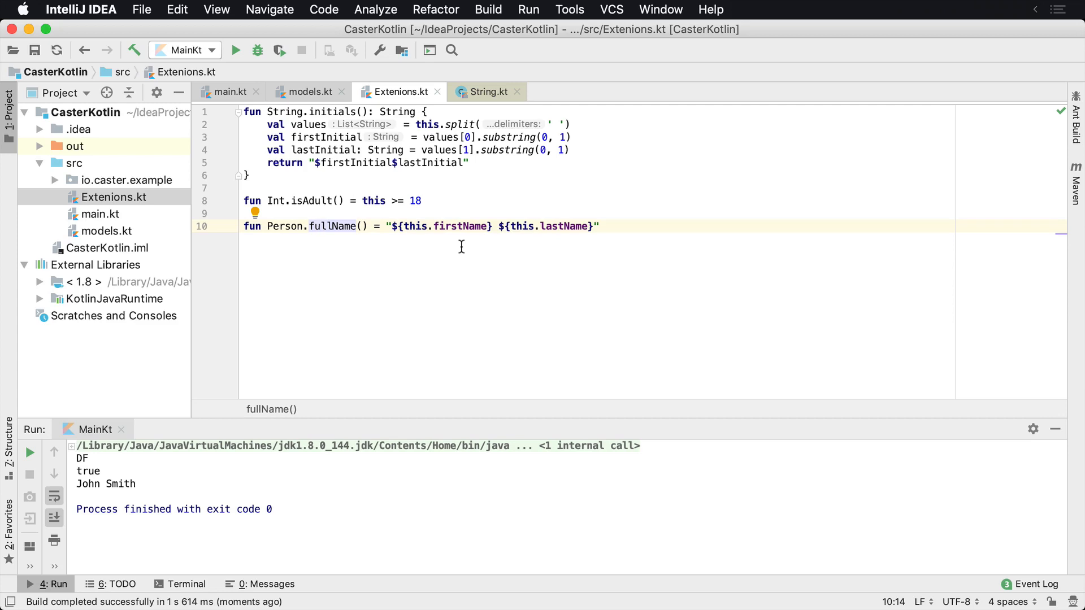
{"action": "left_click", "coordinate": [226, 92]}
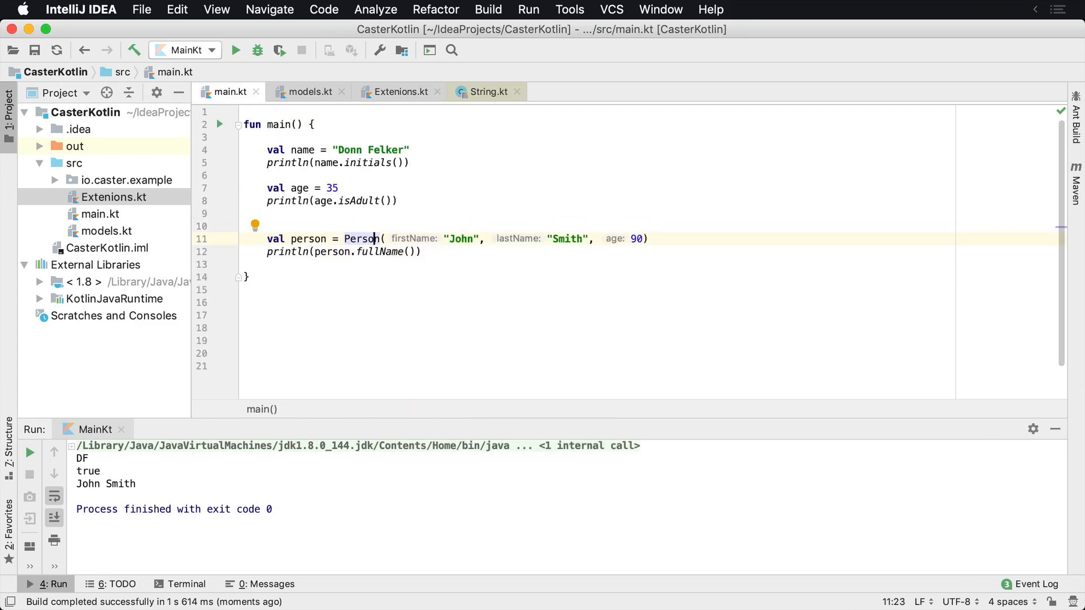